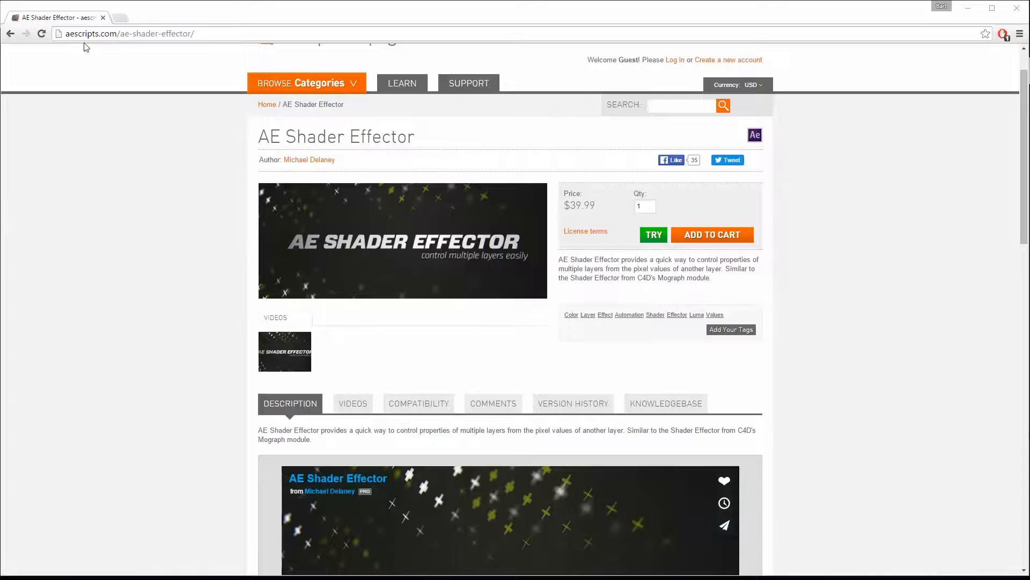
pyautogui.moveTo(433, 264)
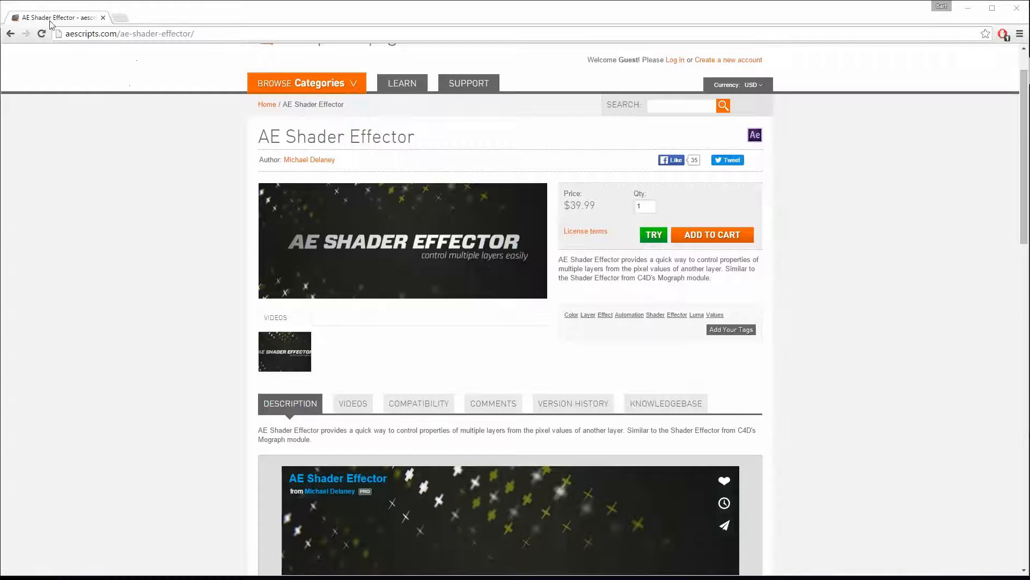
# - Switch to the SHADER_cirkels comp and move to about 6 seconds in the ring animation
pyautogui.click(306, 83)
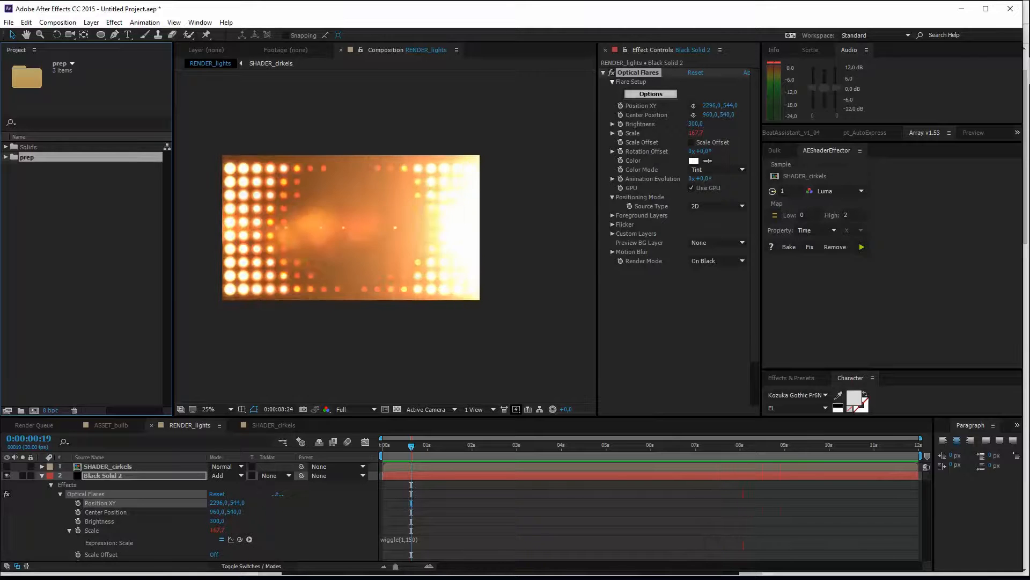
pyautogui.click(411, 445)
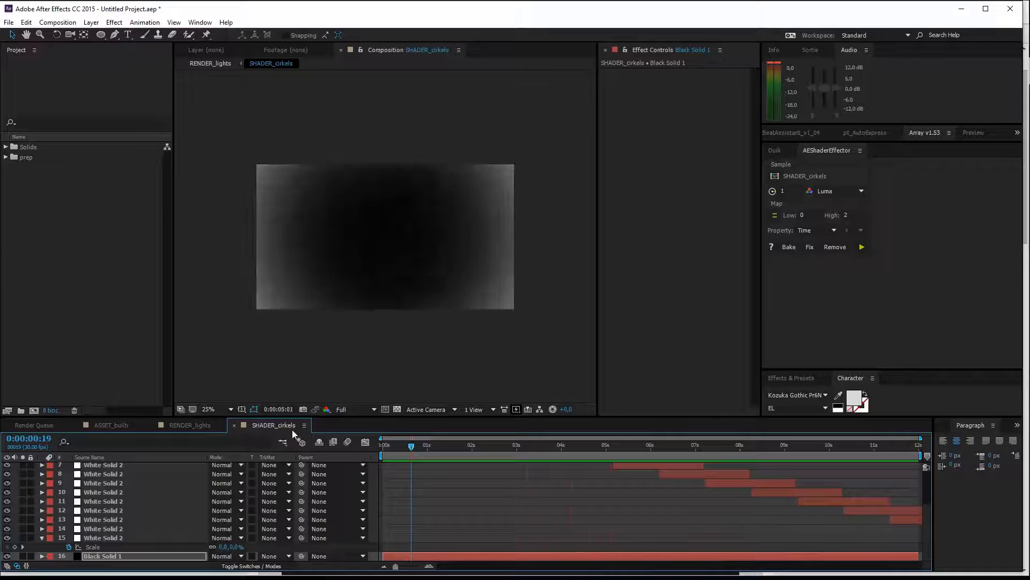
pyautogui.click(684, 445)
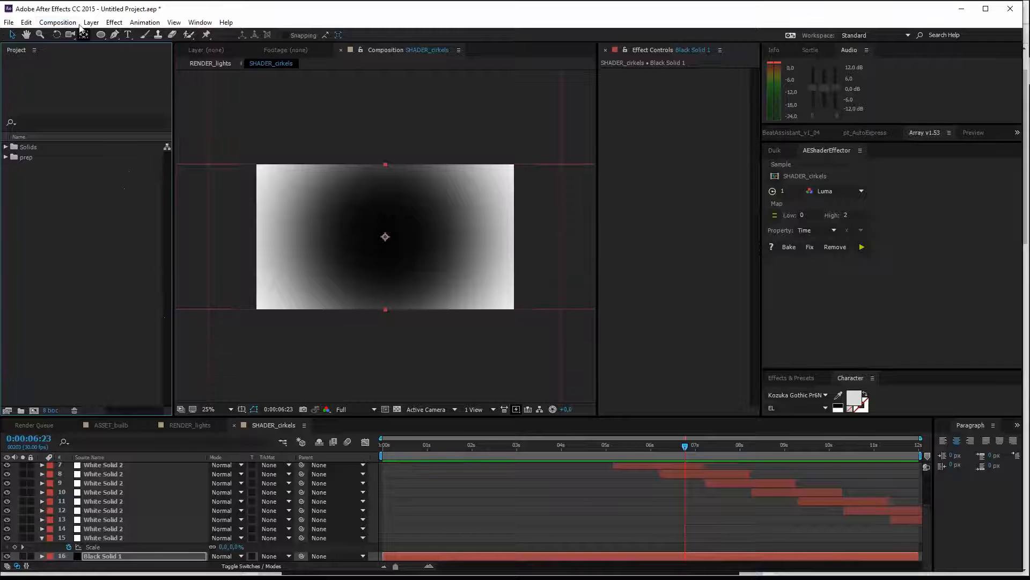
# - Create a new 100×100 px composition named ASSET_bulb via Composition > New Composition
pyautogui.click(56, 22)
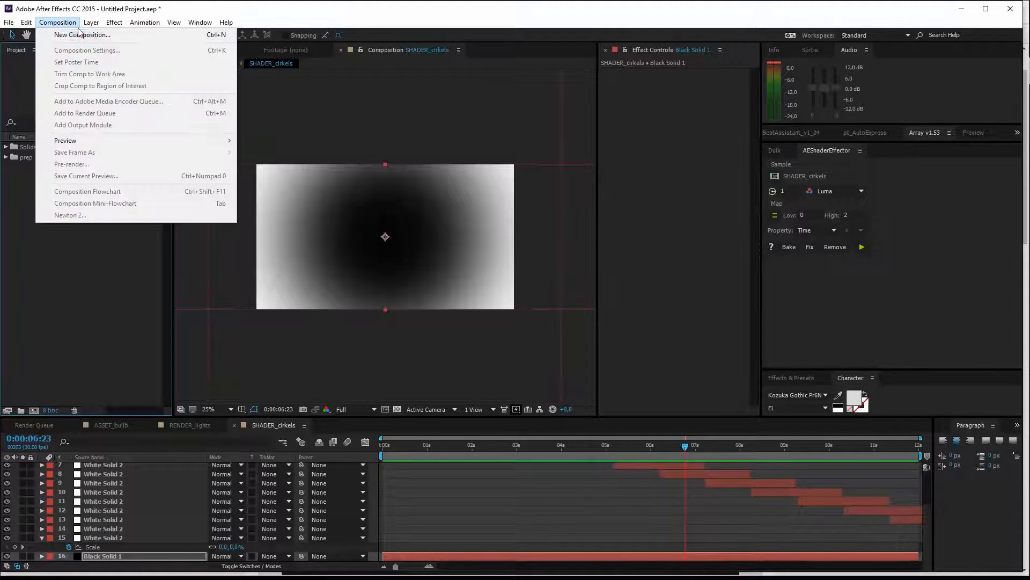
pyautogui.moveTo(79, 35)
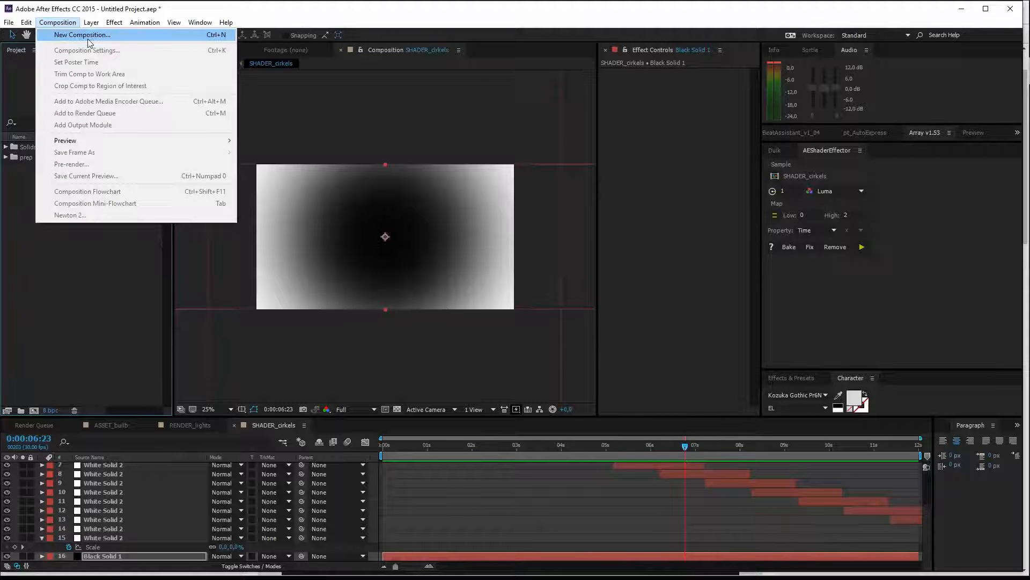
pyautogui.click(86, 35)
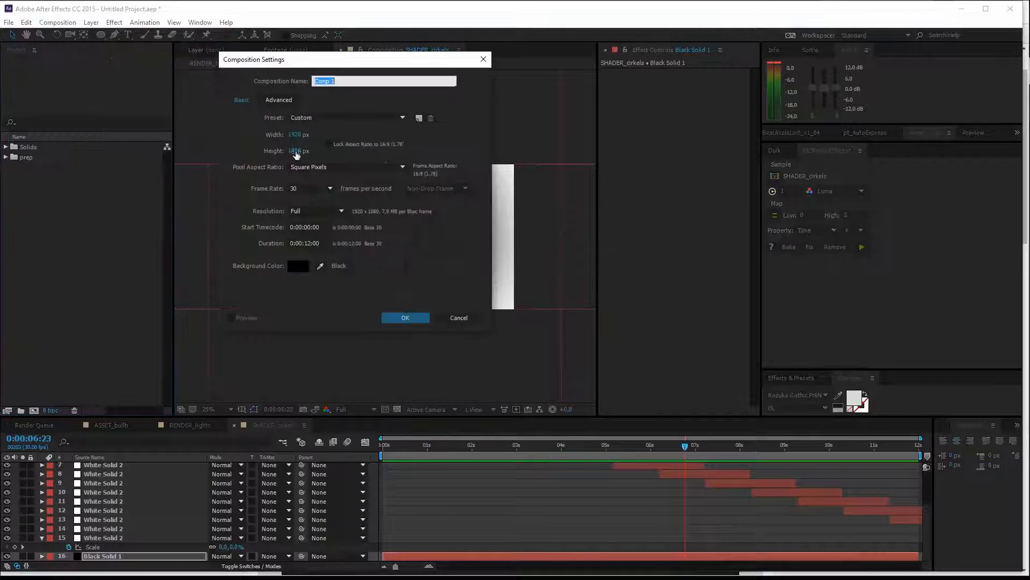
pyautogui.click(299, 134)
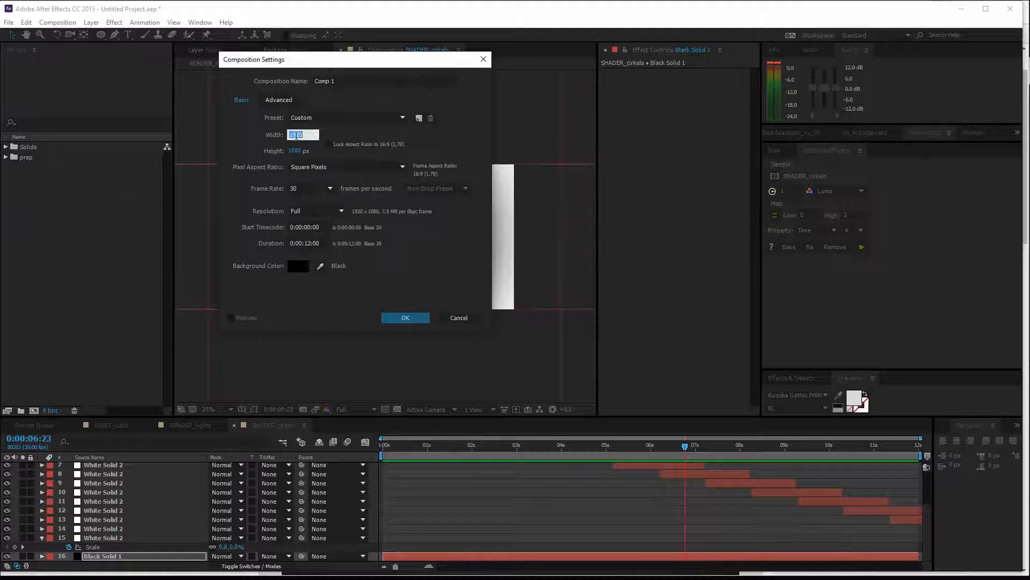
pyautogui.write('100')
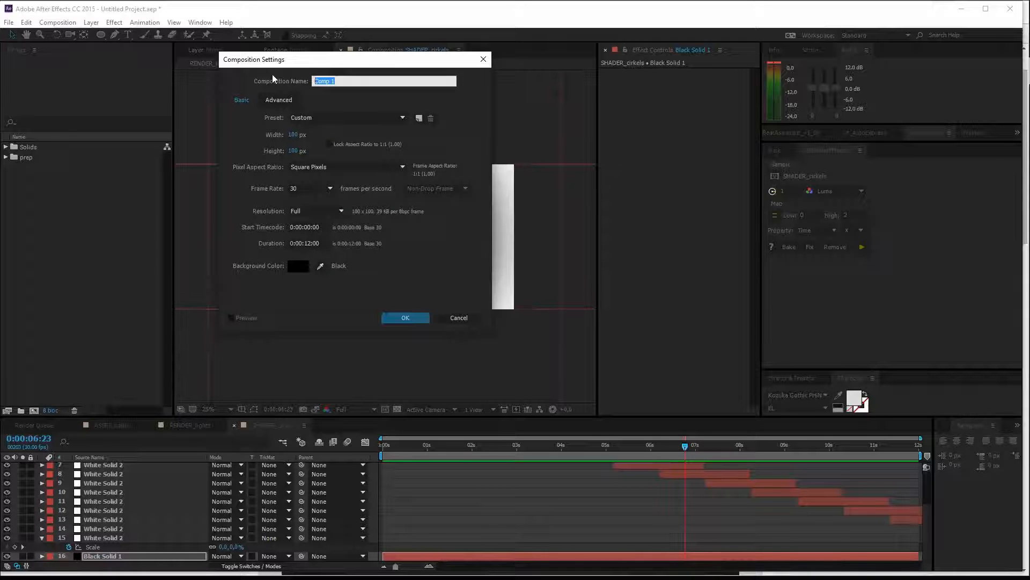
pyautogui.write('ASSET_bulb')
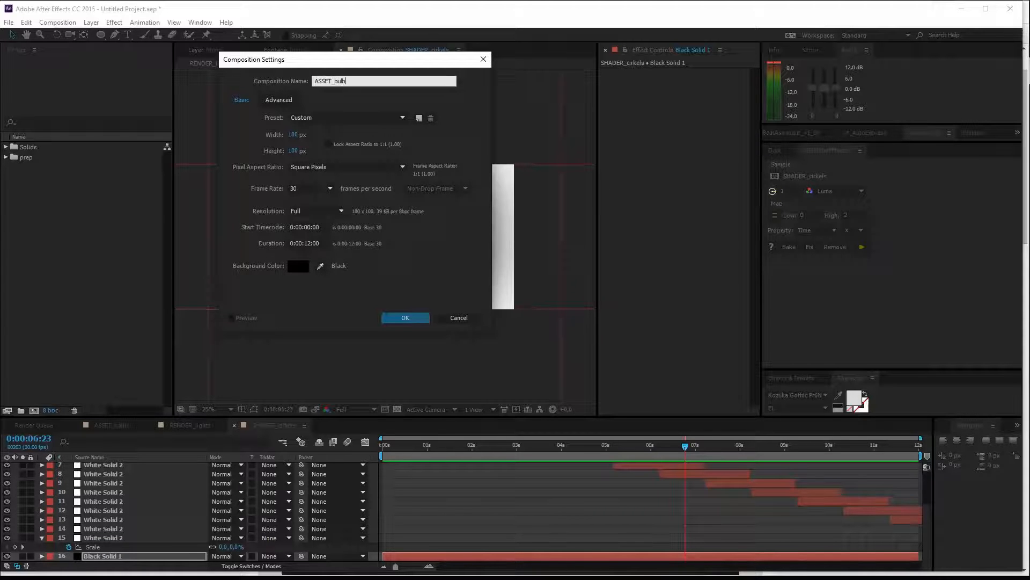
pyautogui.click(405, 318)
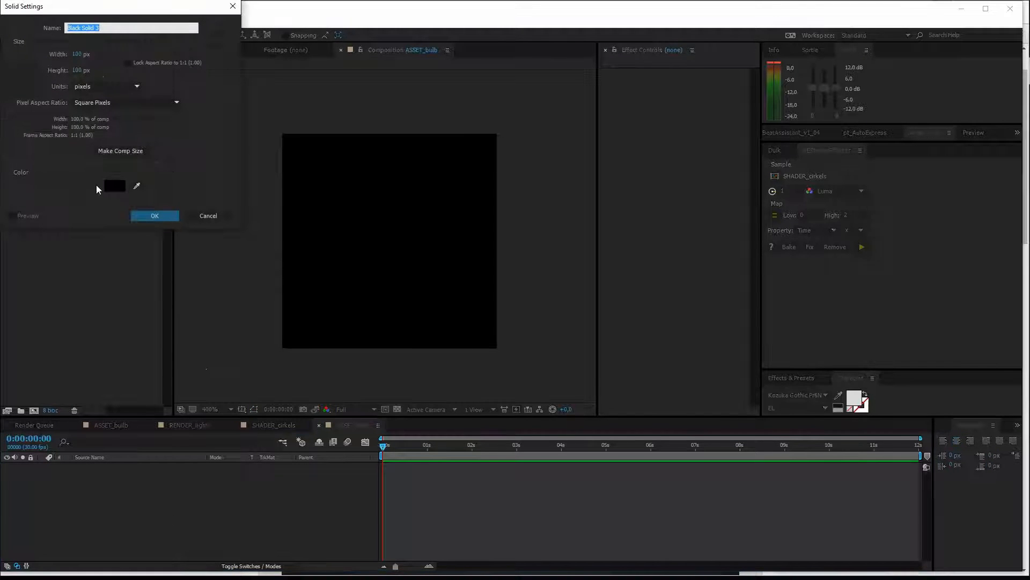
# - Add a white (FFFFFF) solid to ASSET_bulb as the base for the circular bulb
pyautogui.click(113, 185)
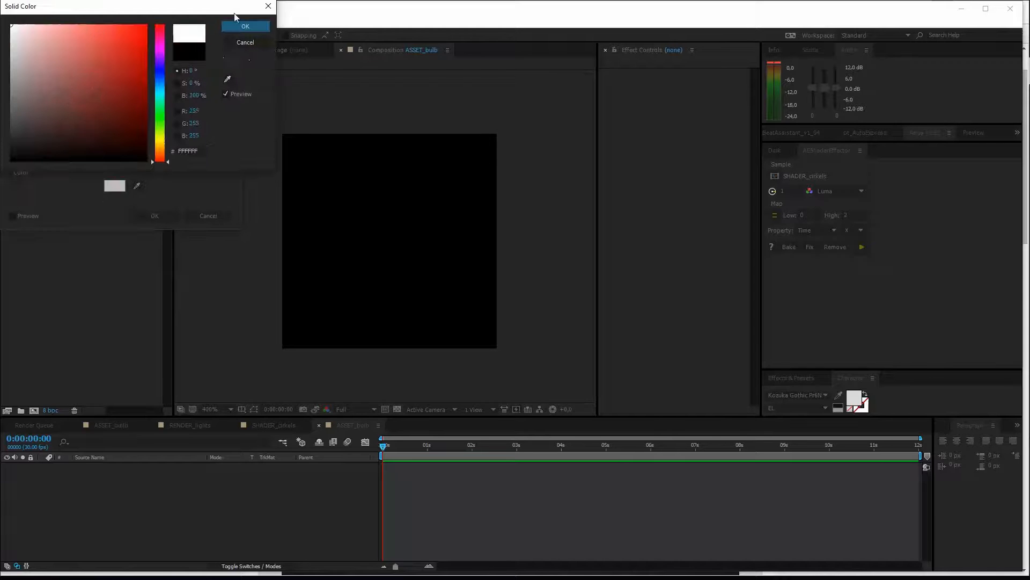
pyautogui.click(246, 26)
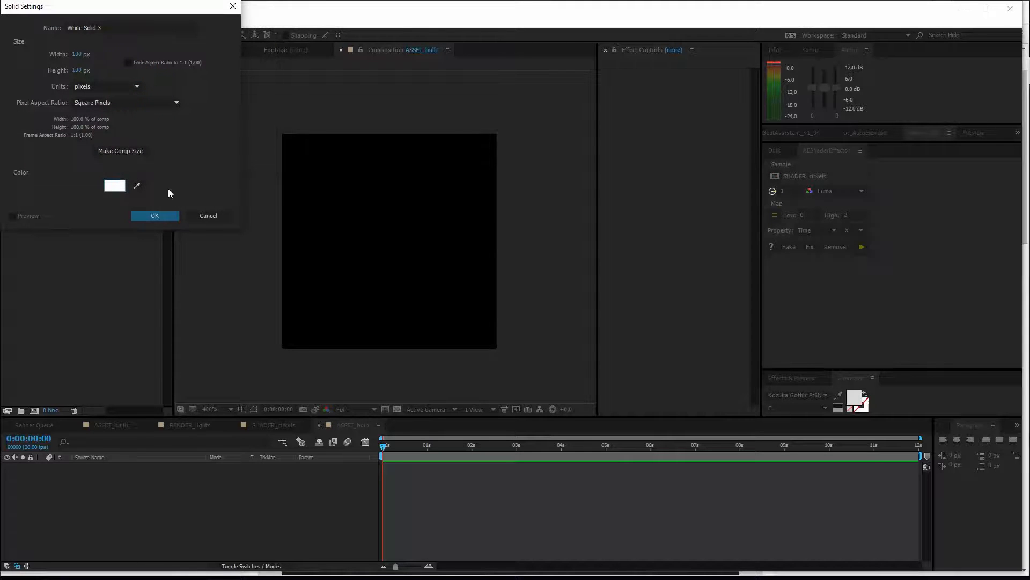
pyautogui.click(154, 216)
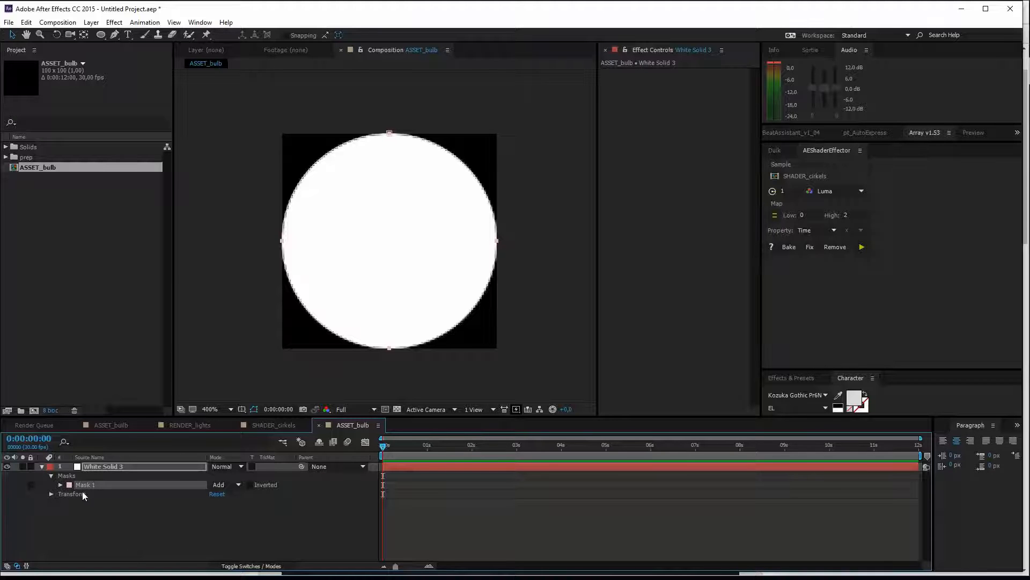
# - Reveal the circle mask properties and preview the bulb at final quality
pyautogui.click(60, 485)
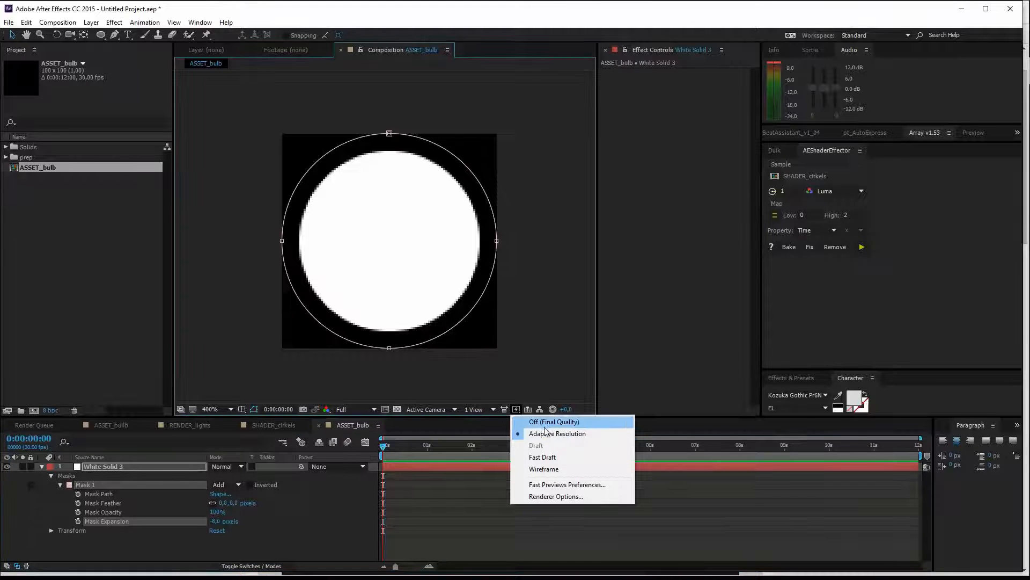
pyautogui.click(554, 421)
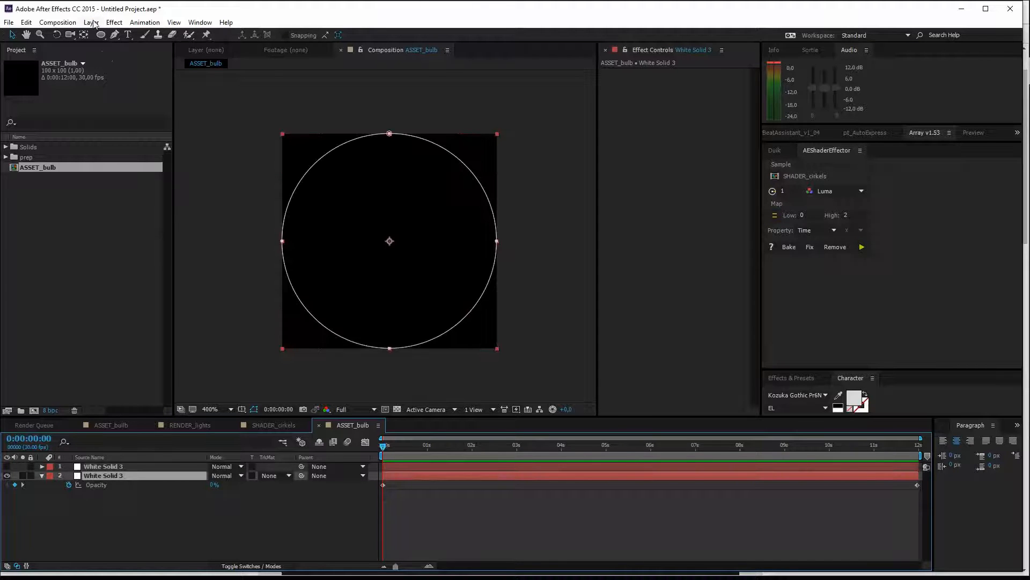
# - Add a new adjustment layer above the circle and apply a Stylize > Glow effect
pyautogui.click(91, 22)
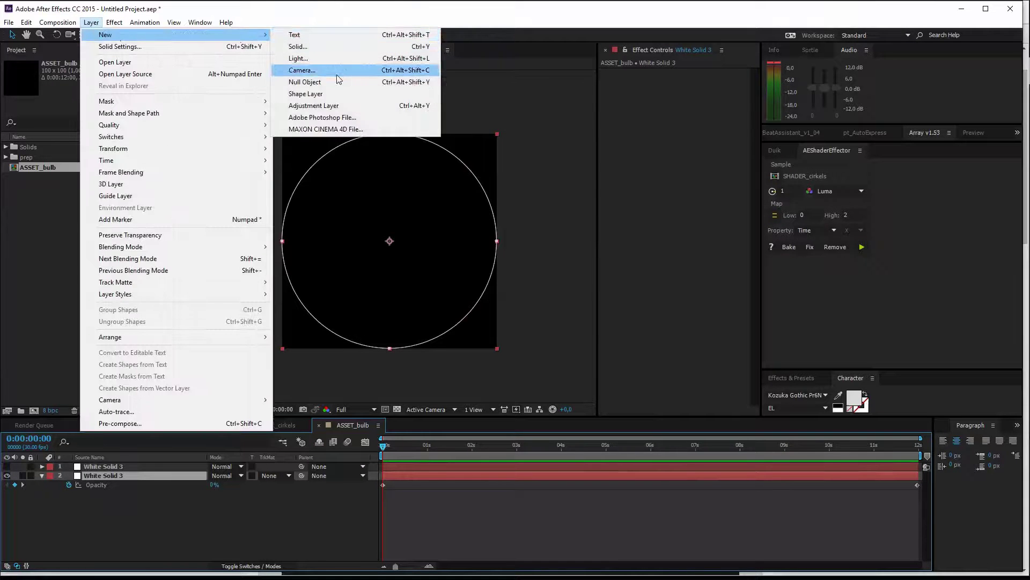
pyautogui.click(314, 106)
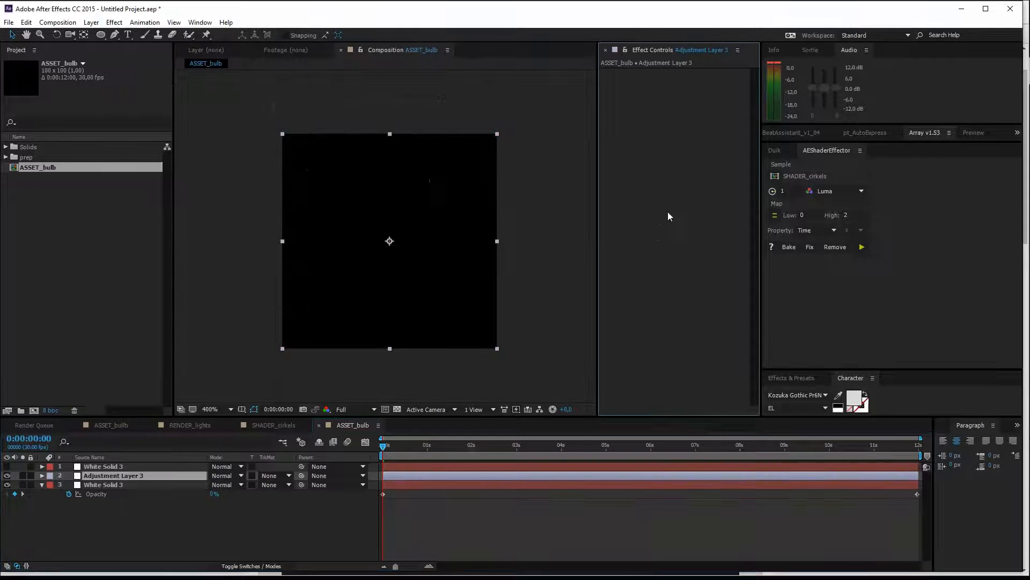
pyautogui.rightClick(670, 216)
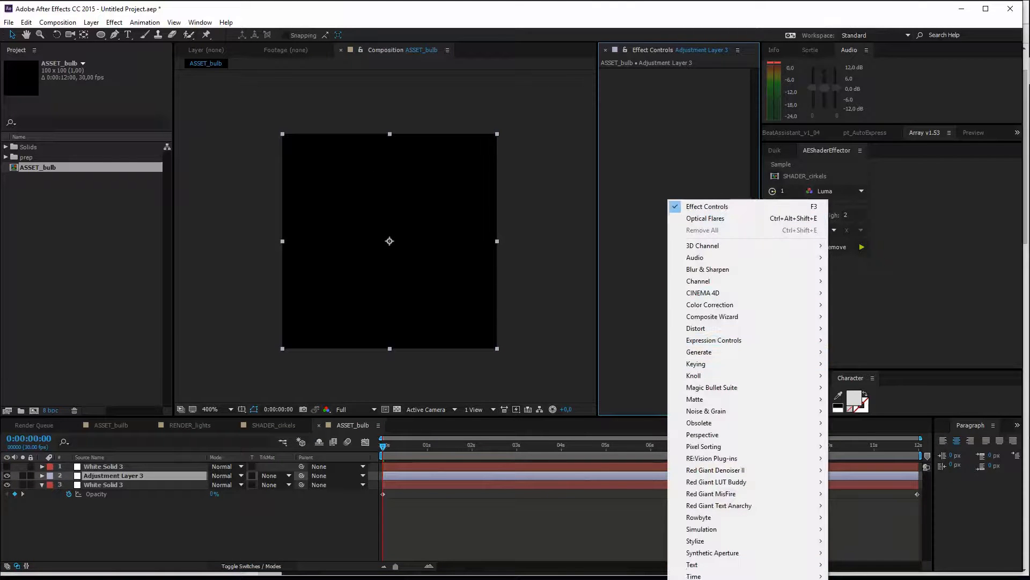
pyautogui.moveTo(693, 575)
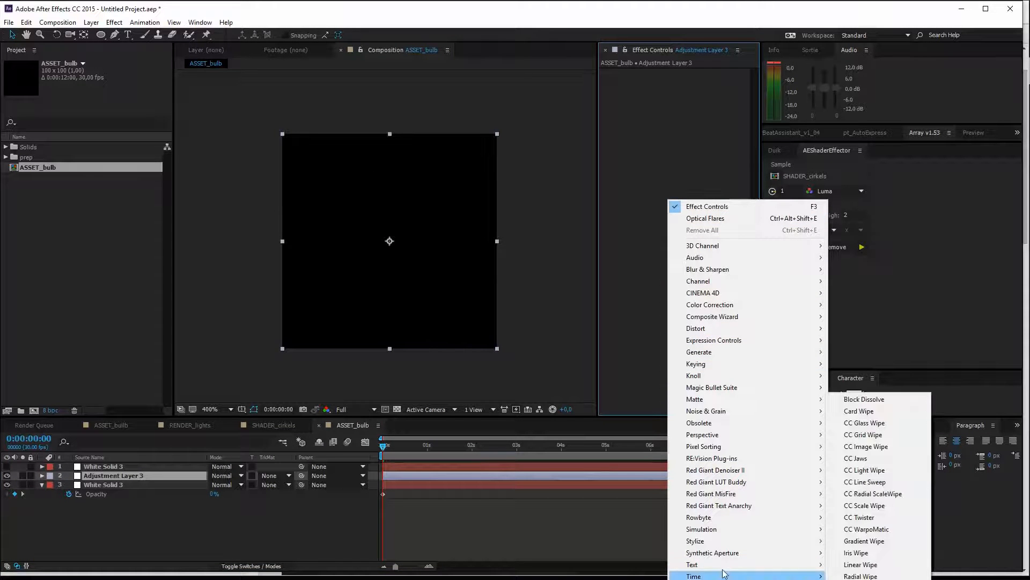
pyautogui.moveTo(695, 540)
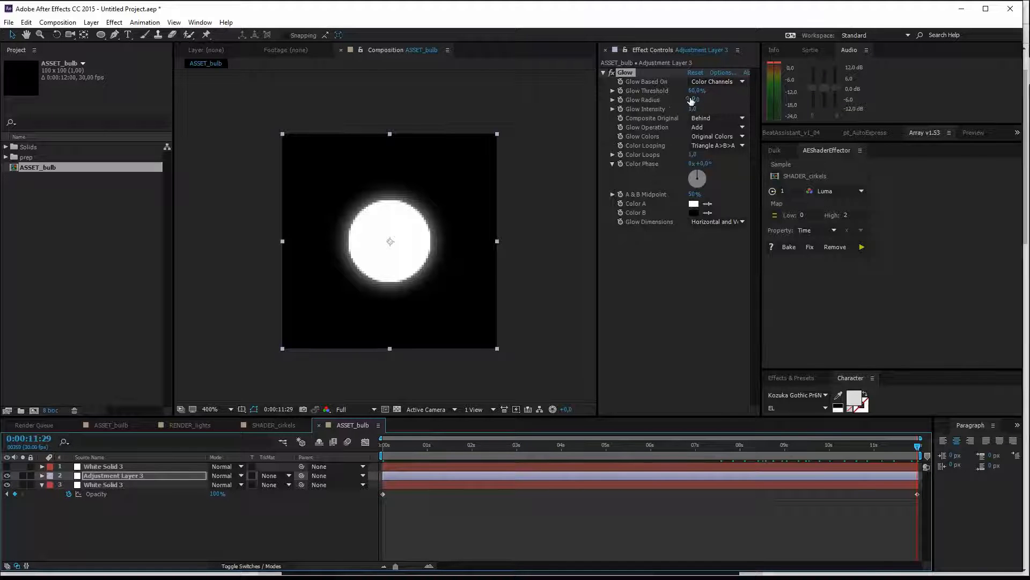
# - Stack the glow up to Glow 5, raising each Glow Radius for a wider soft halo
pyautogui.click(694, 100)
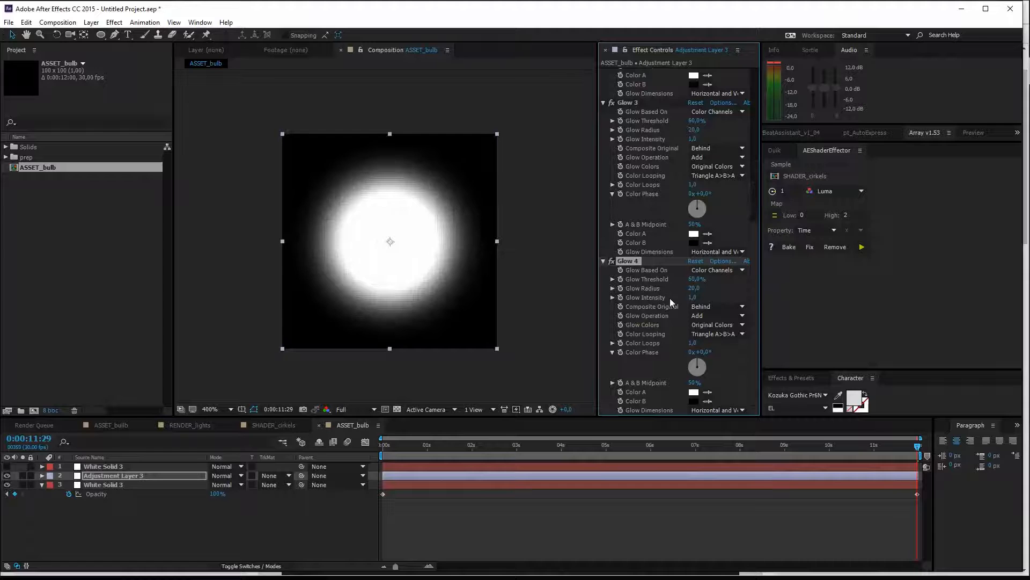
pyautogui.click(694, 288)
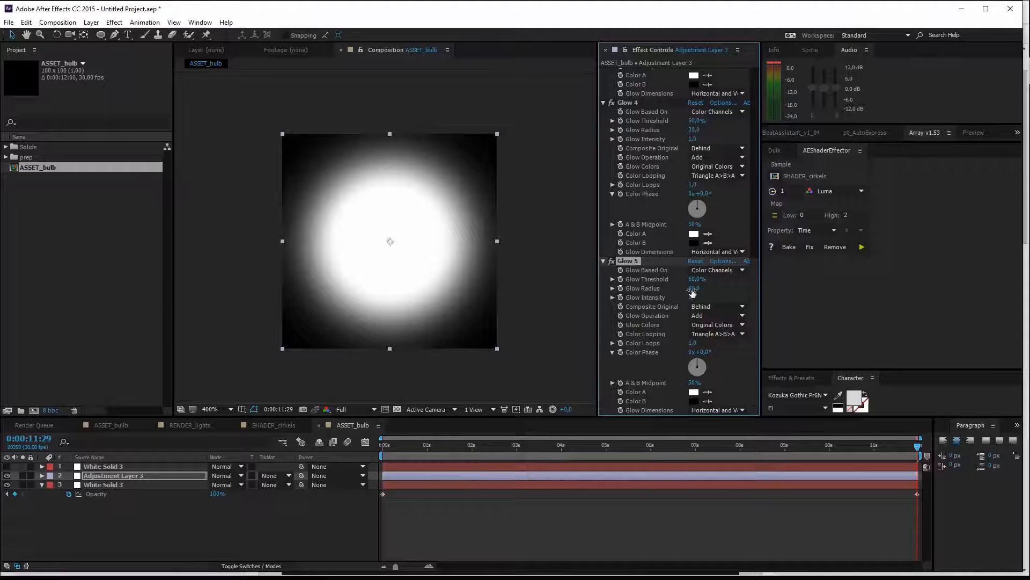
pyautogui.click(693, 288)
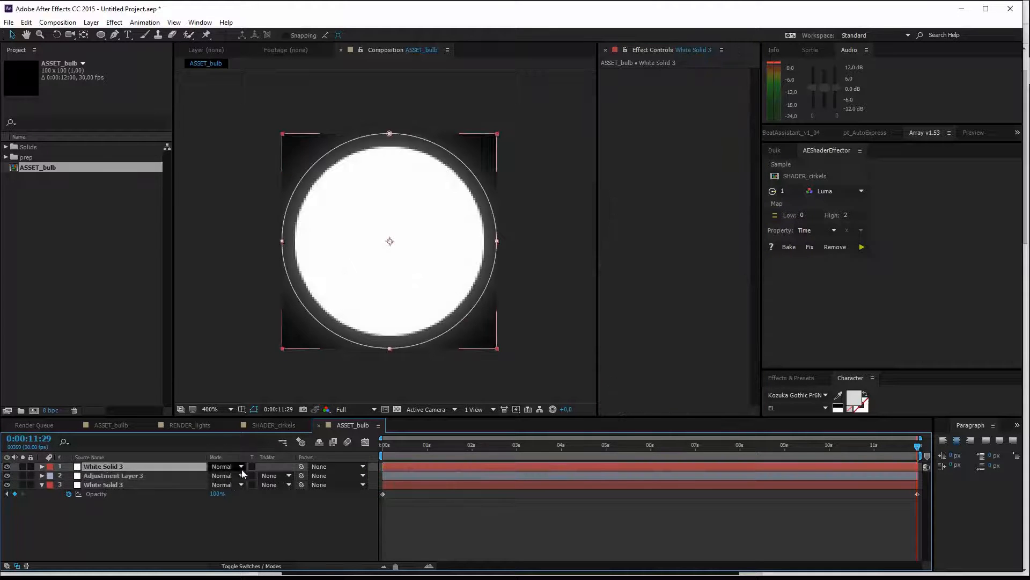
# - Set the top circle layer to blend as a luma stencil and return the playhead to 0:00
pyautogui.click(226, 466)
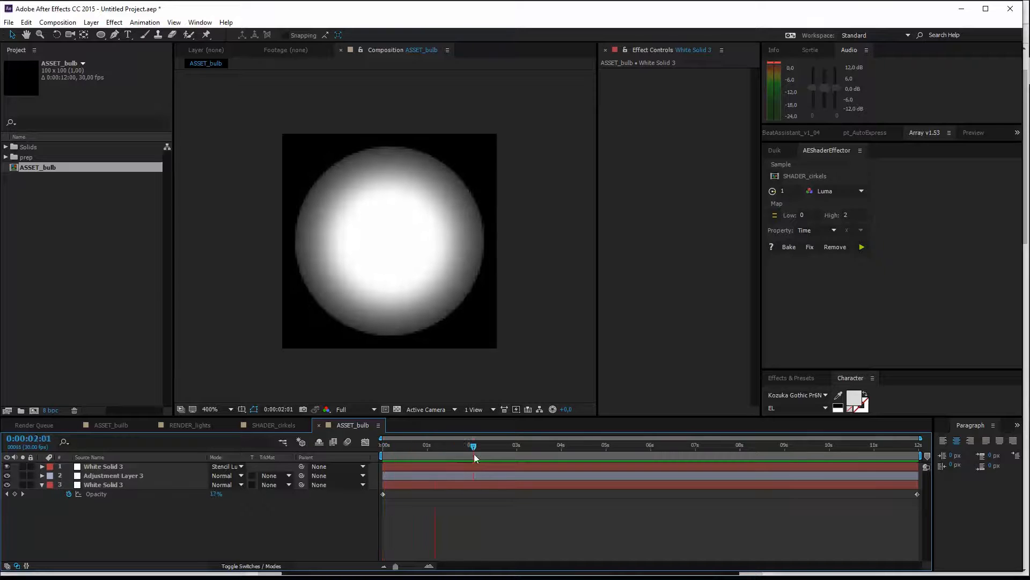
pyautogui.click(699, 445)
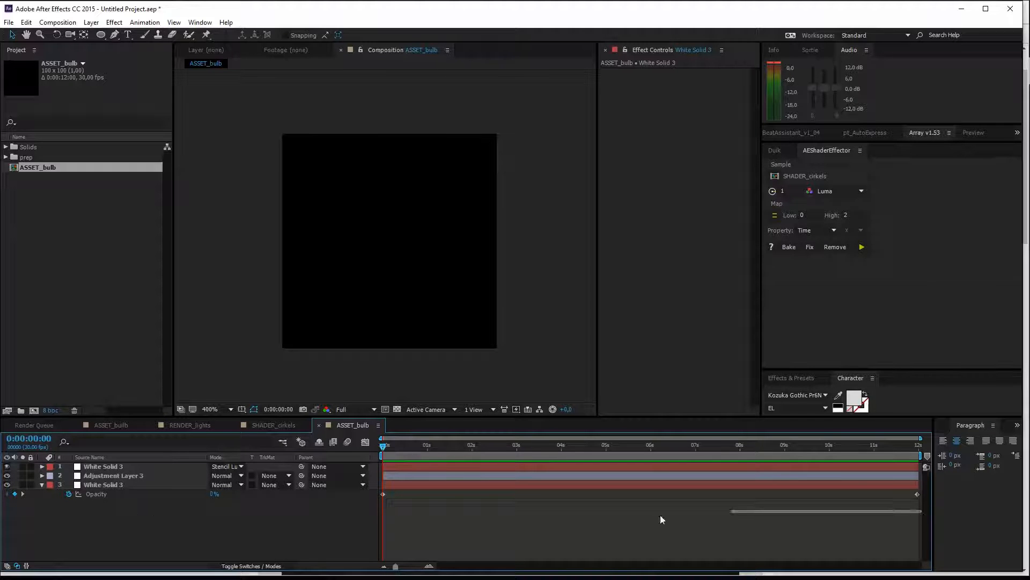
# - Select the bulb's Opacity keyframes and shape them into a steep ease-in curve in the Graph Editor
pyautogui.click(103, 485)
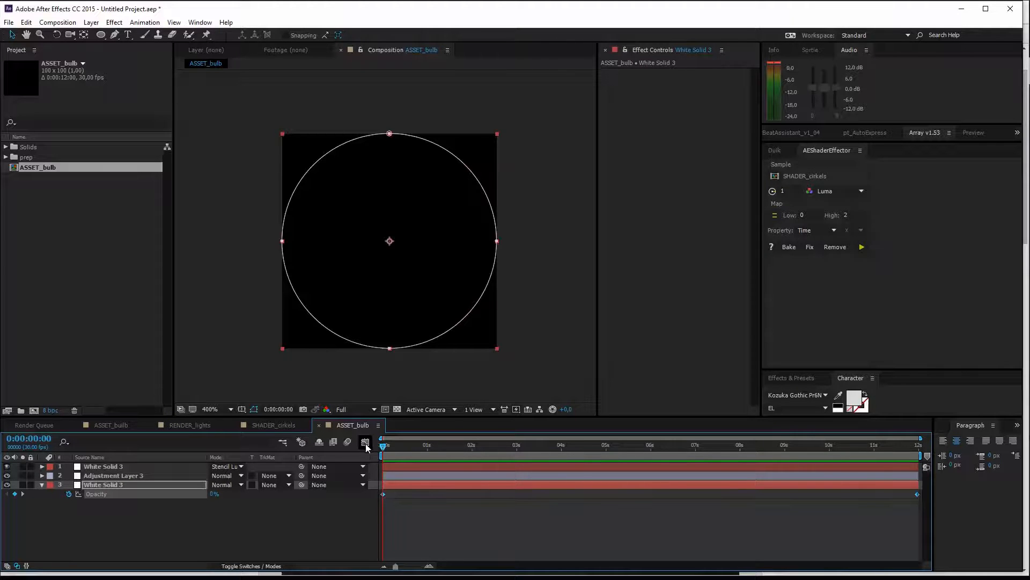
pyautogui.click(365, 442)
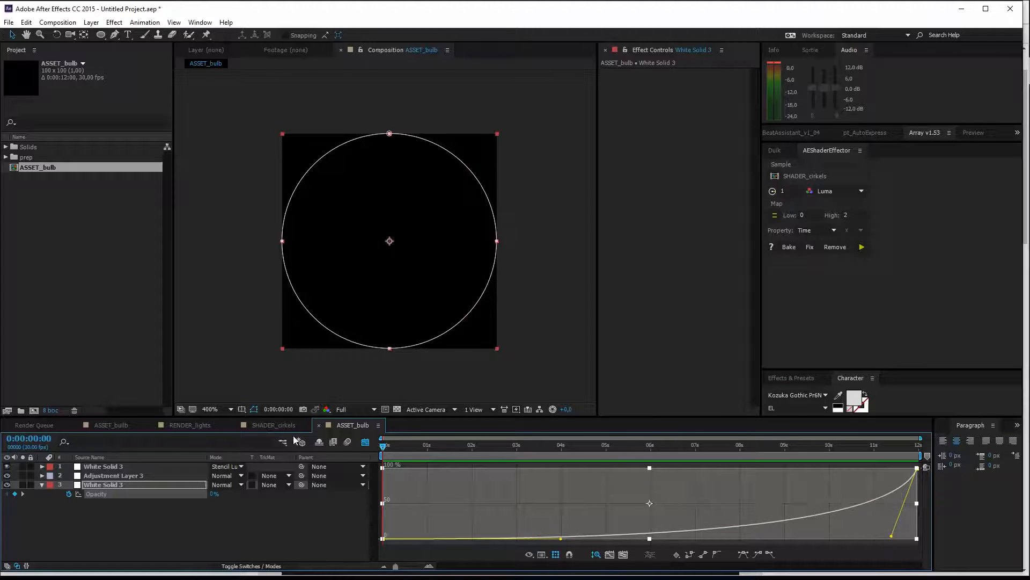
pyautogui.moveTo(280, 428)
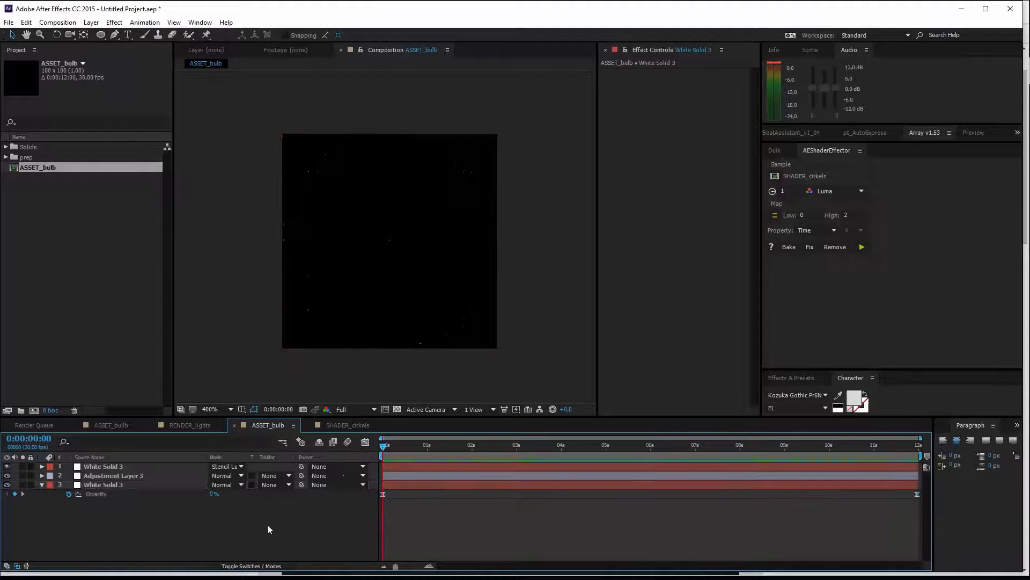
# - Create a new 1920×1080 composition named RENDER_lights
pyautogui.click(61, 22)
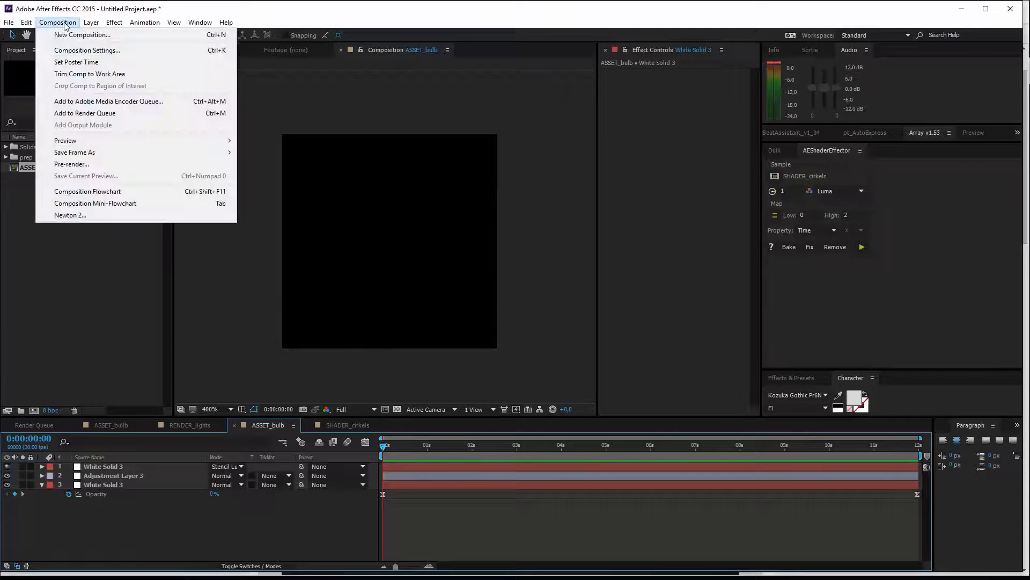
pyautogui.click(87, 50)
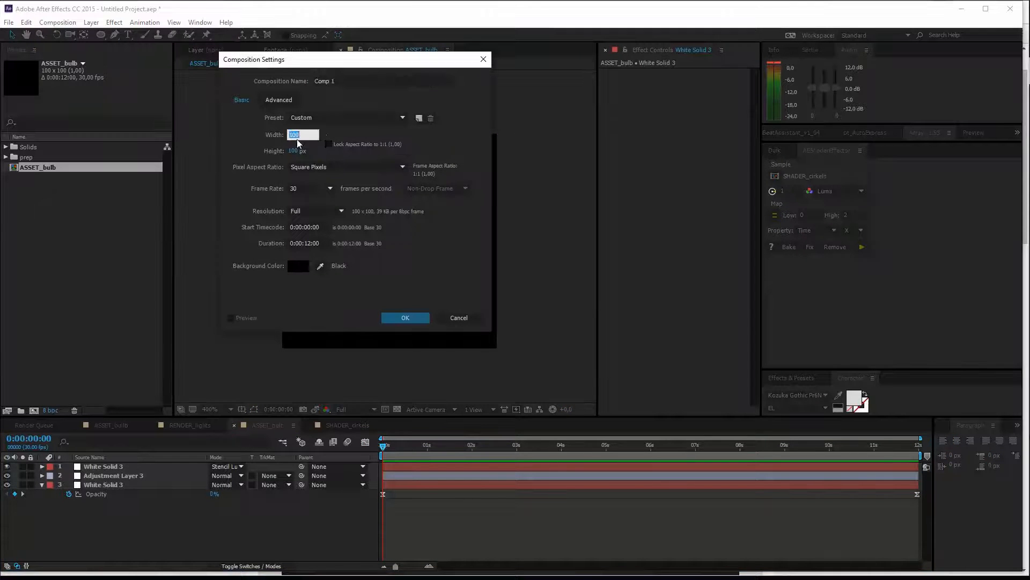
pyautogui.write('1920')
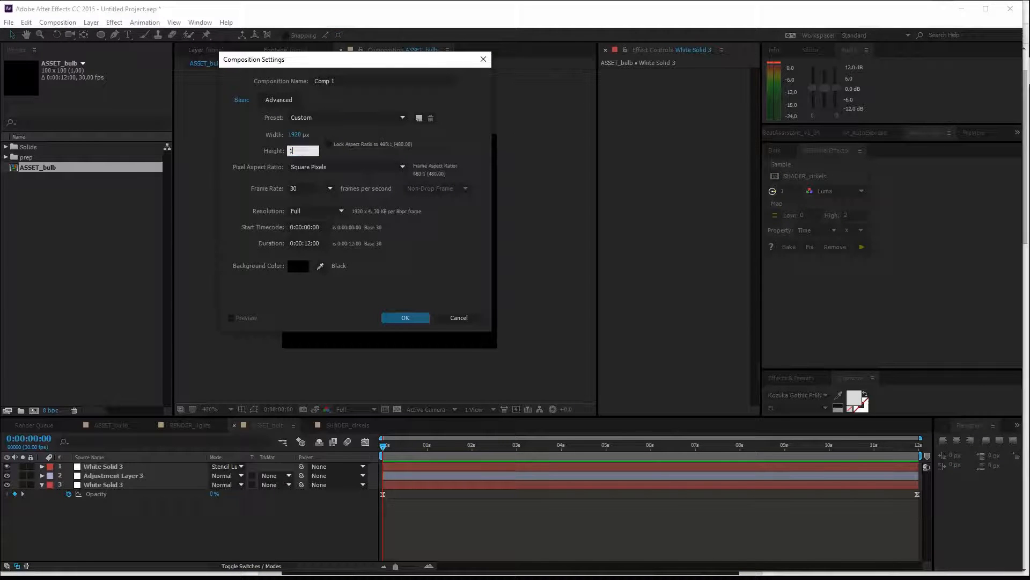
pyautogui.write('1080')
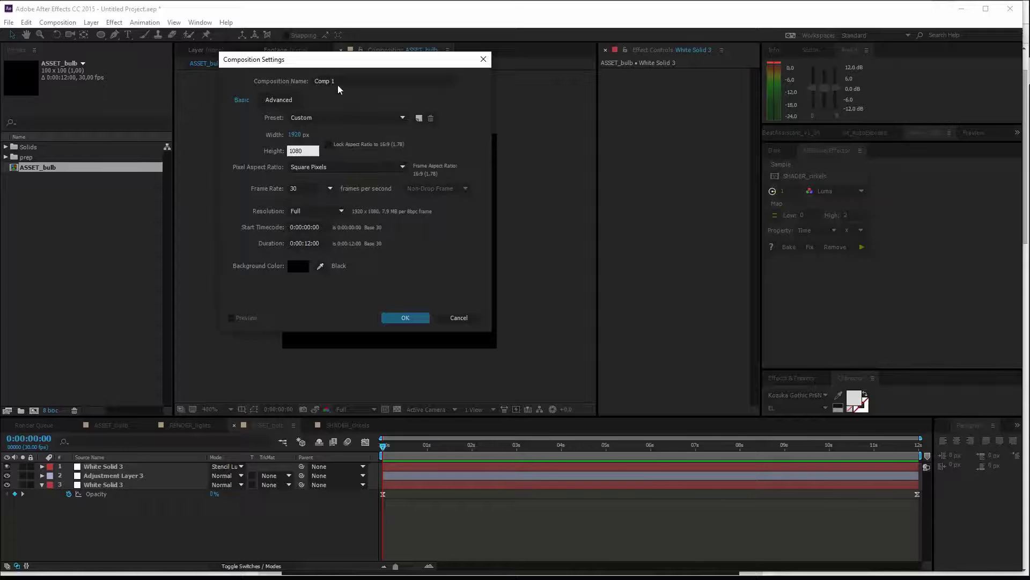
pyautogui.write('RENDER_lights')
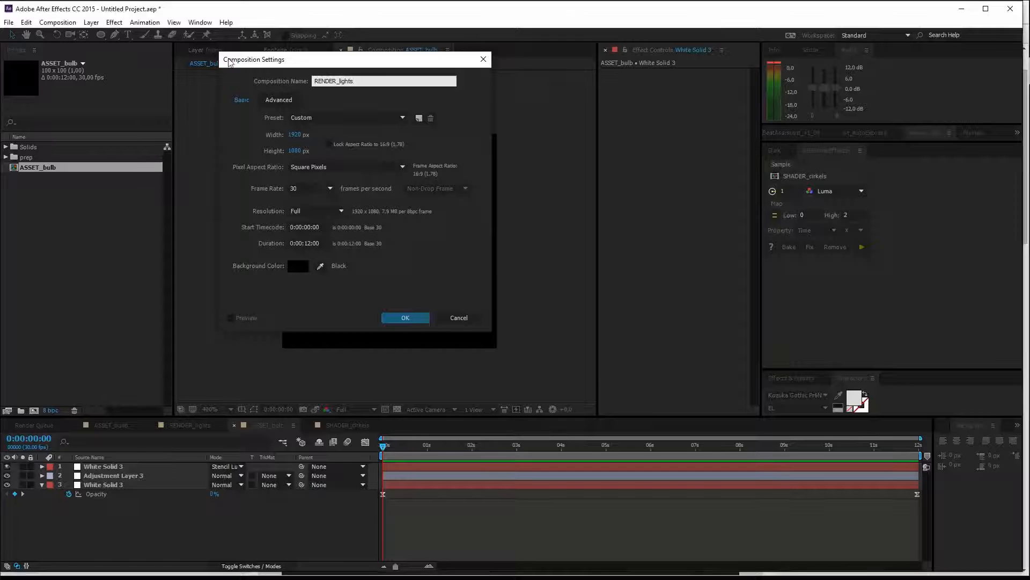
pyautogui.click(405, 318)
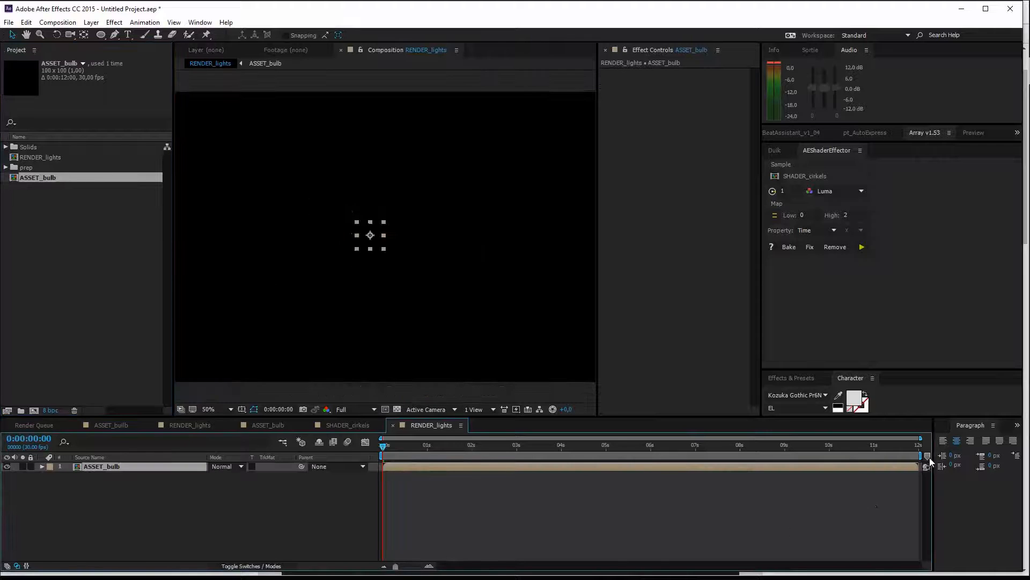
# - Jump to the end where the bulb is lit and move it to the frame's top-left corner
pyautogui.moveTo(383, 445); pyautogui.dragTo(918, 445)
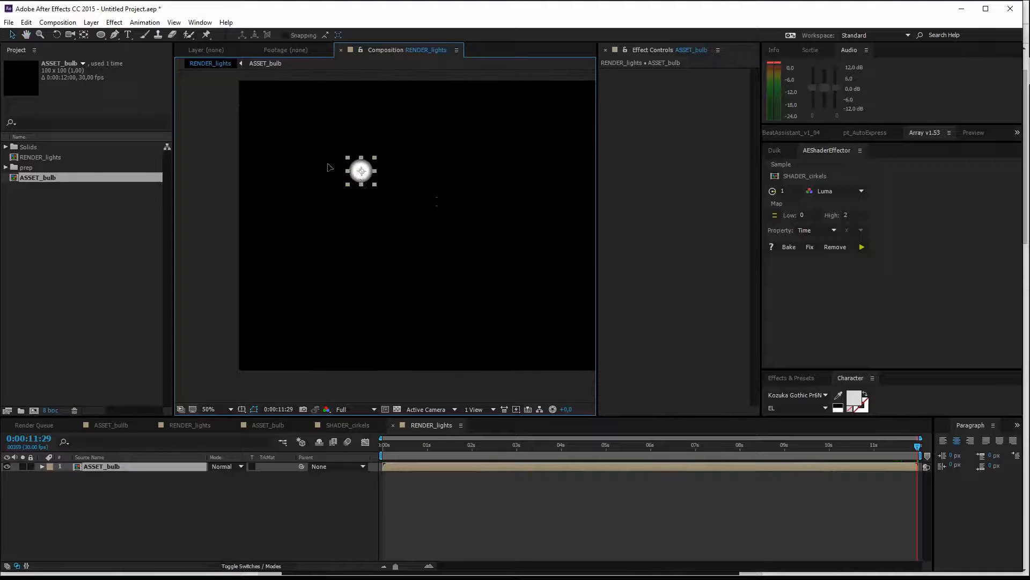
pyautogui.moveTo(360, 171); pyautogui.dragTo(255, 100)
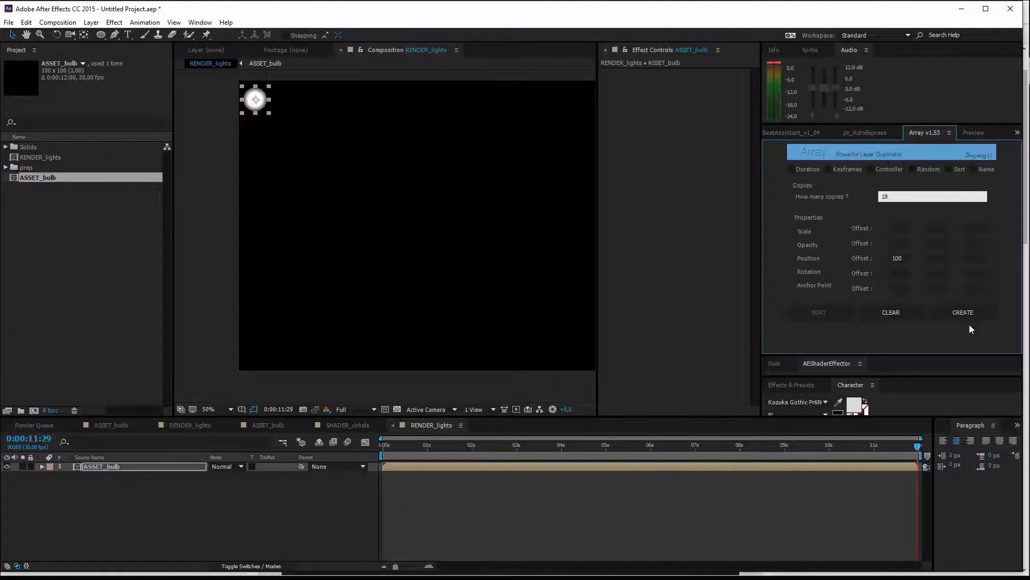
# - Array a row of bulbs at 100 px X offset, then duplicate rows downward at 100 px Y offset into a 190-bulb grid
pyautogui.click(962, 312)
pyautogui.write('9')
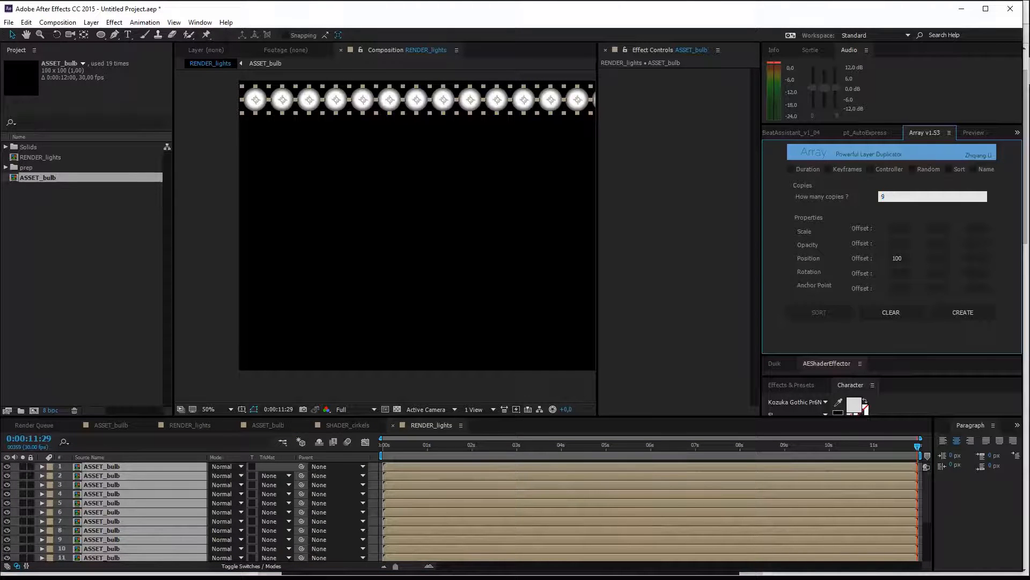
pyautogui.click(897, 258)
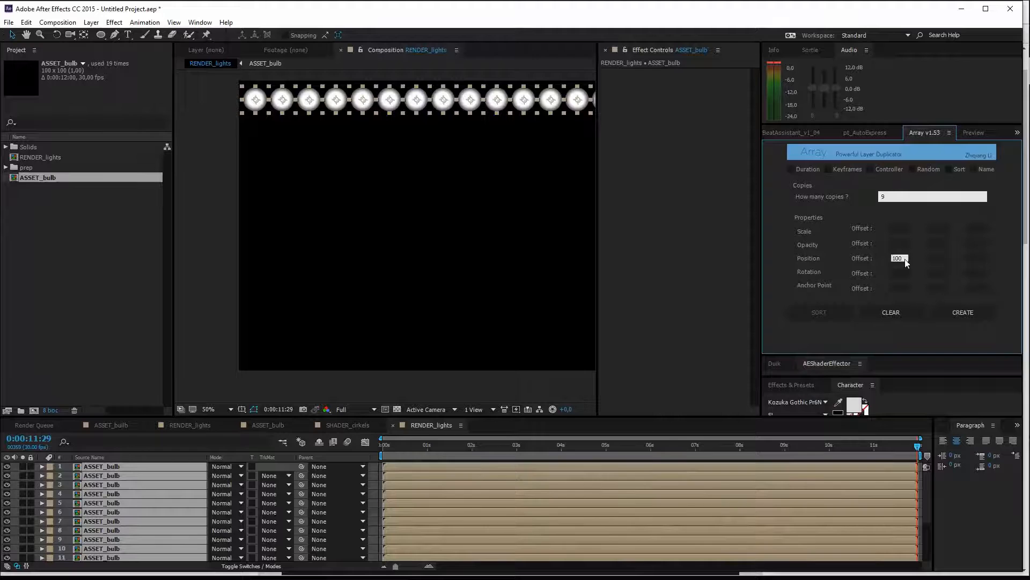
pyautogui.click(938, 258)
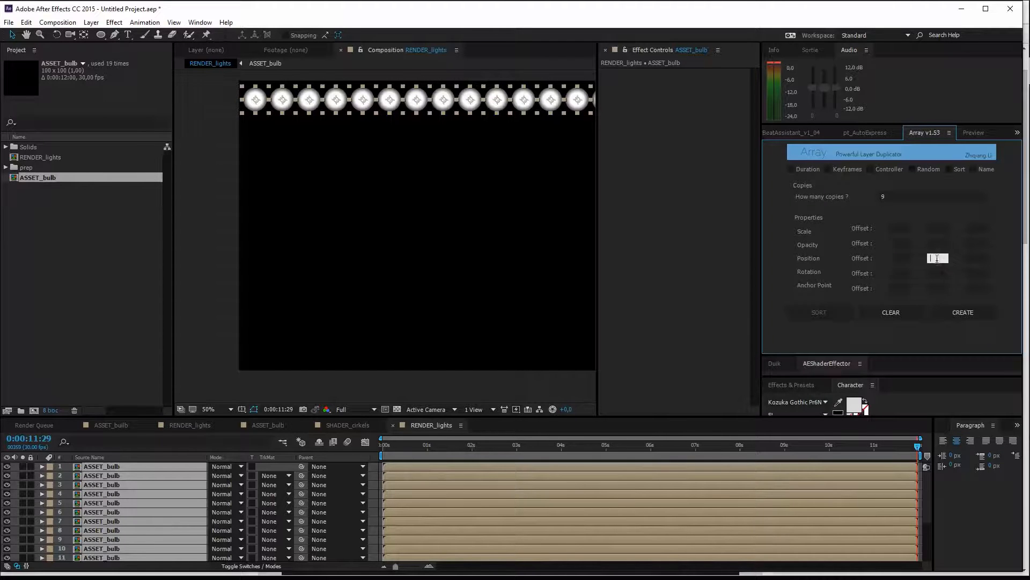
pyautogui.write('100')
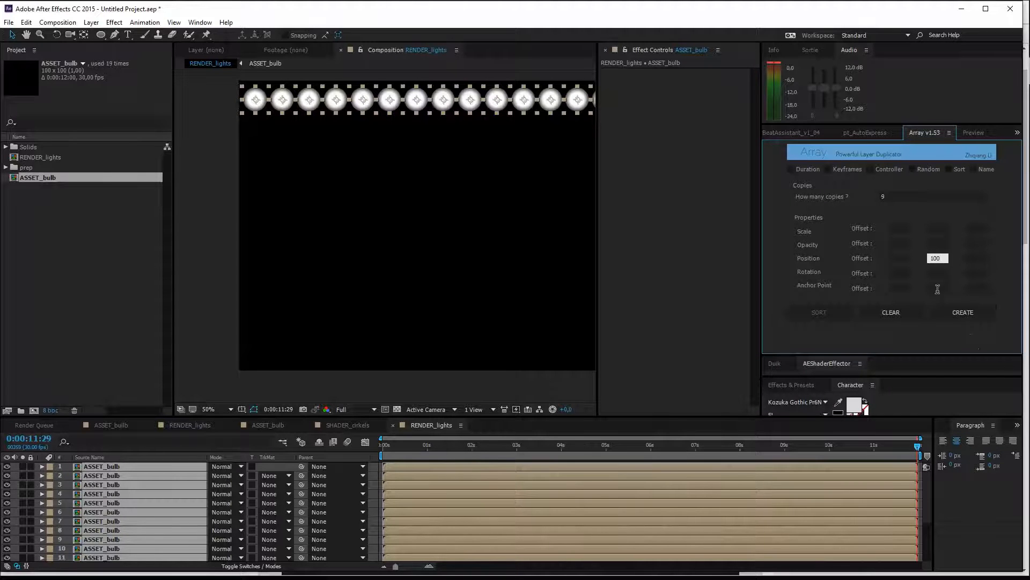
pyautogui.click(963, 313)
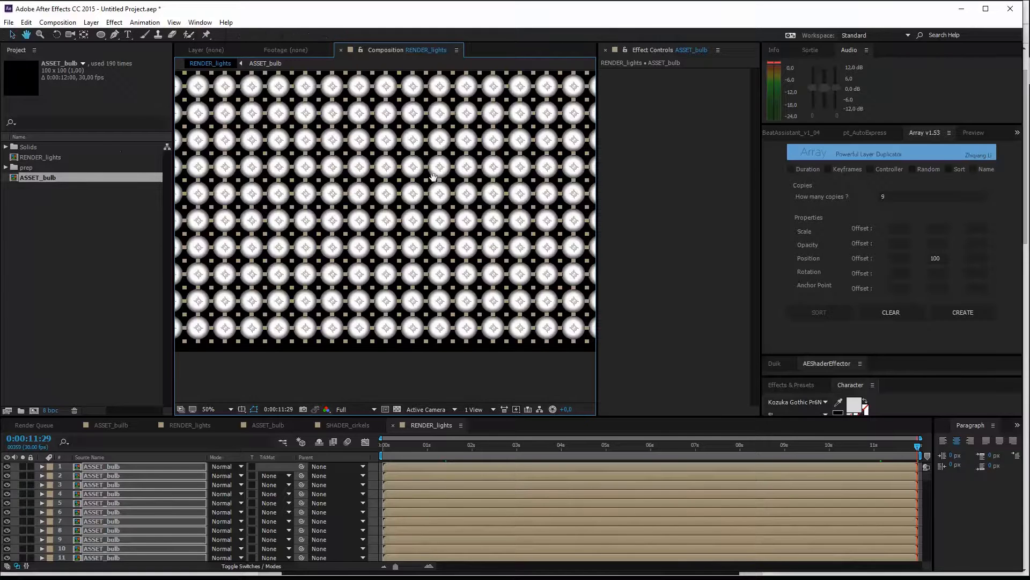
# - Create a new 1920×1080 composition named SHADER_circles
pyautogui.click(63, 22)
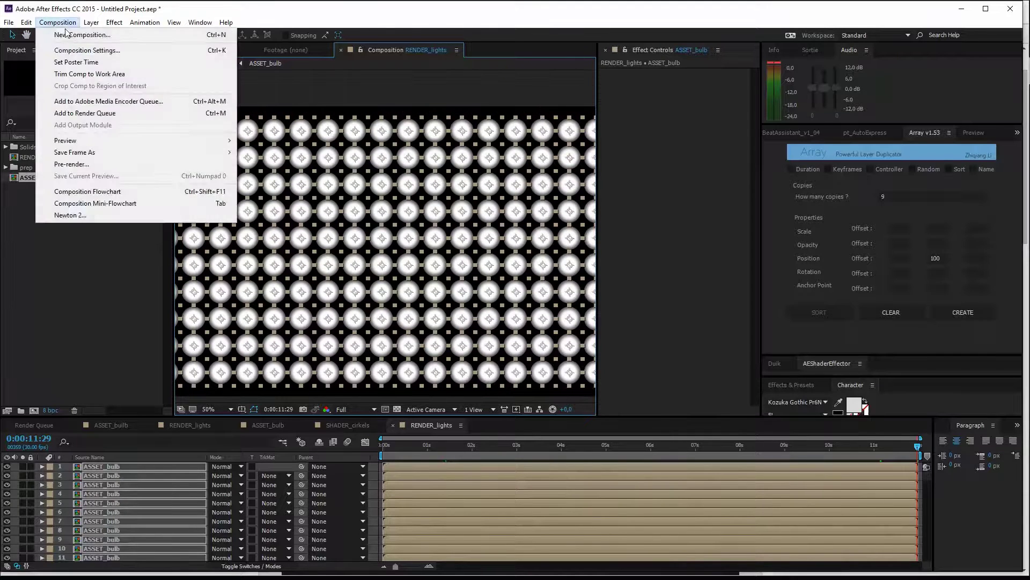
pyautogui.click(80, 36)
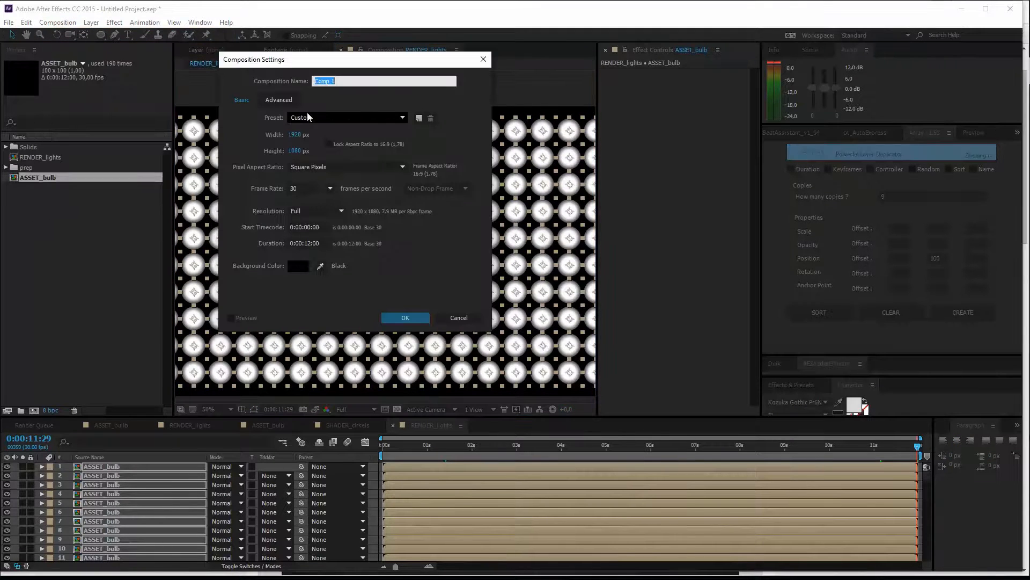
pyautogui.write('SHADER_circles')
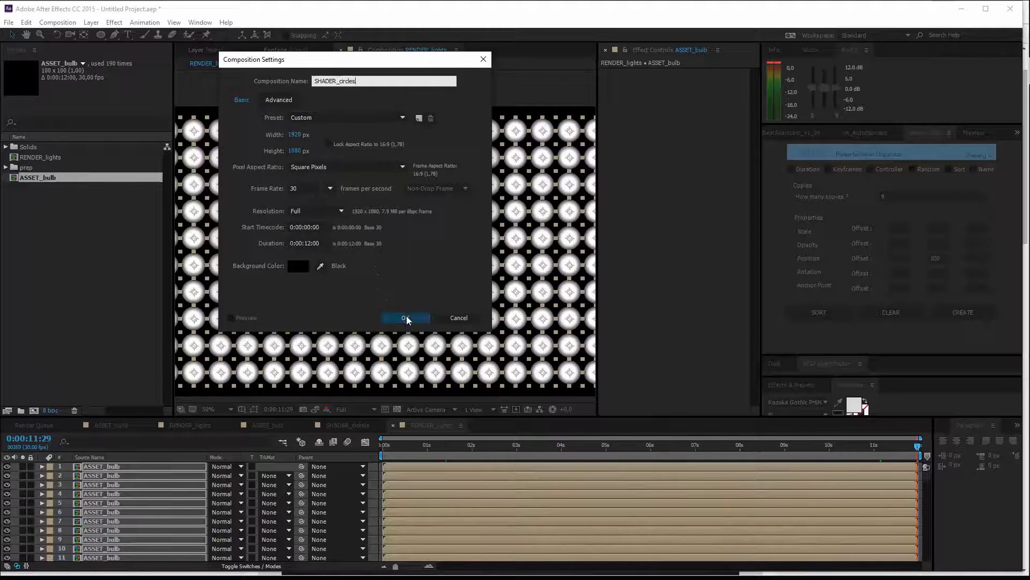
pyautogui.click(406, 318)
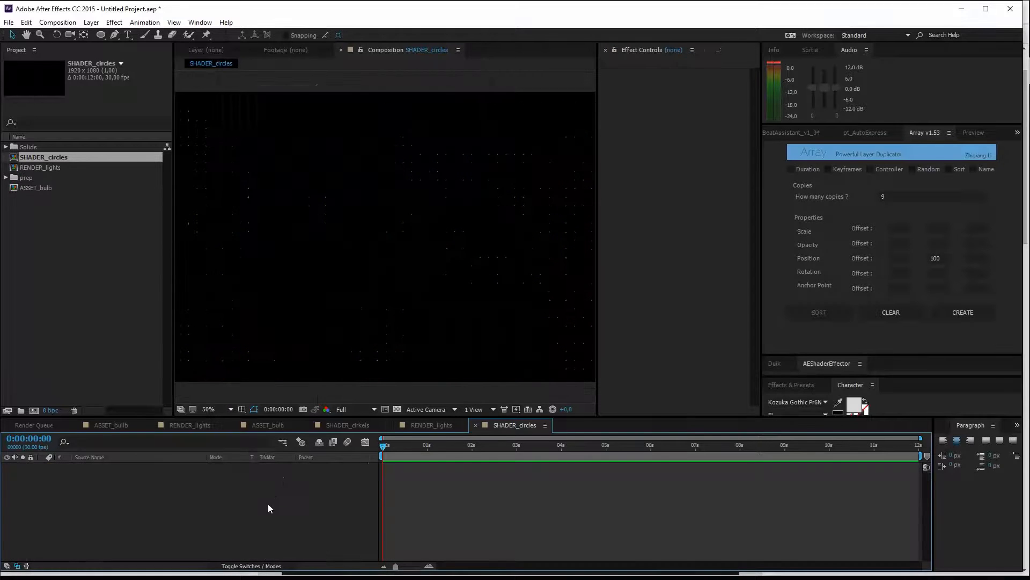
# - Add a white solid of width 1080 to the composition, ready for a circular mask
pyautogui.rightClick(269, 508)
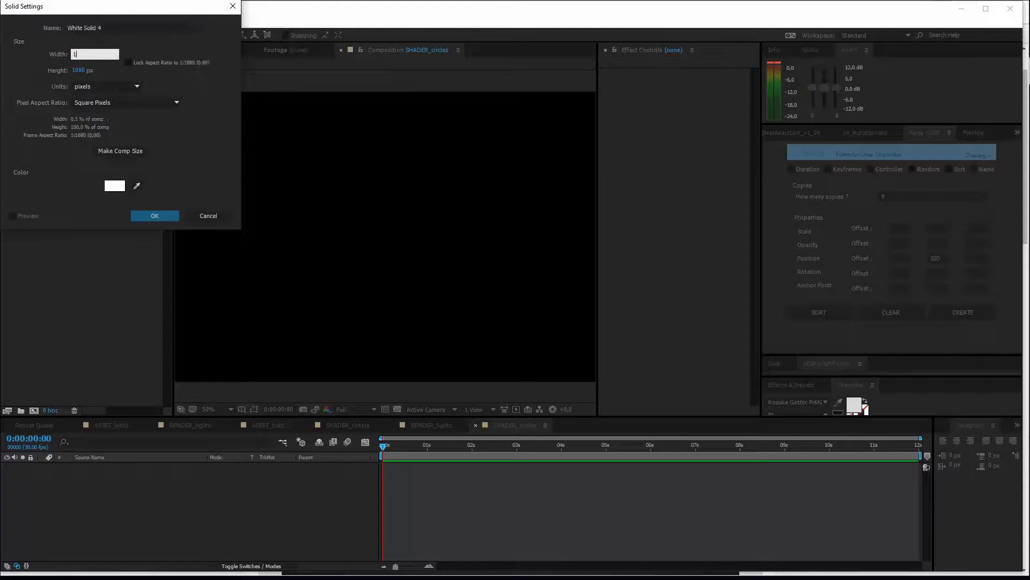
pyautogui.write('1080')
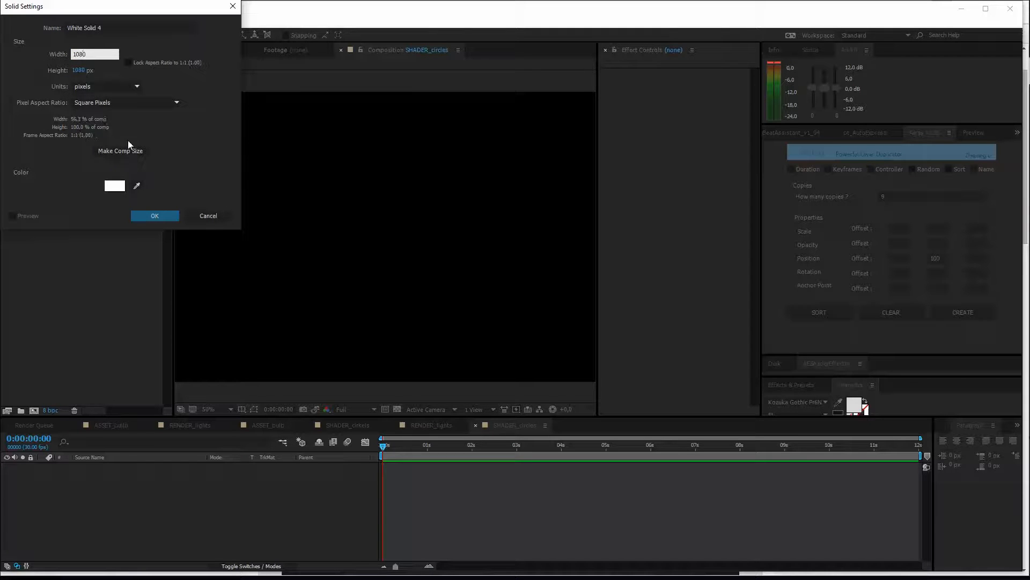
pyautogui.click(154, 215)
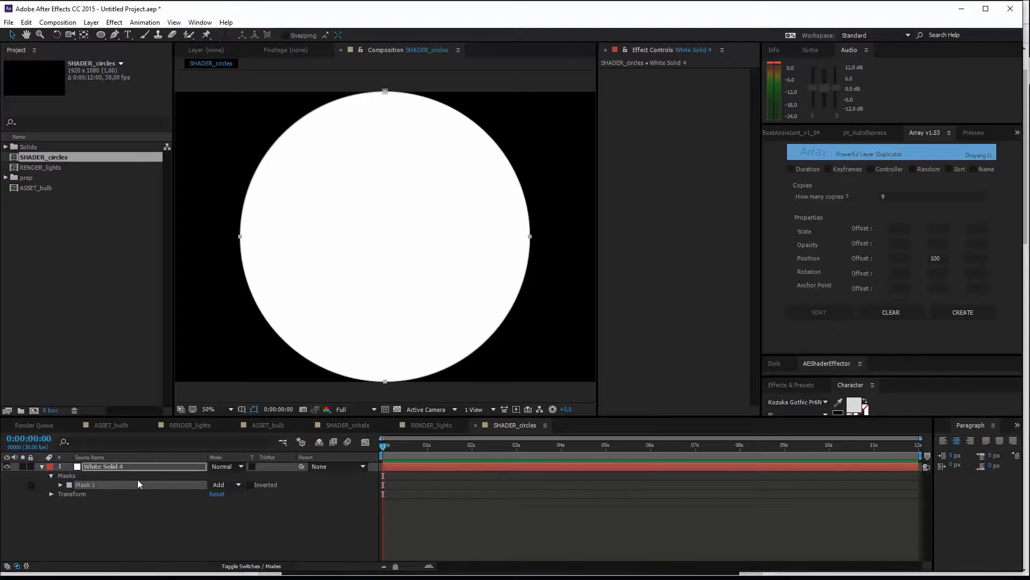
# - Set the second mask to Subtract so the circle becomes a soft ring, and expose its properties
pyautogui.click(61, 485)
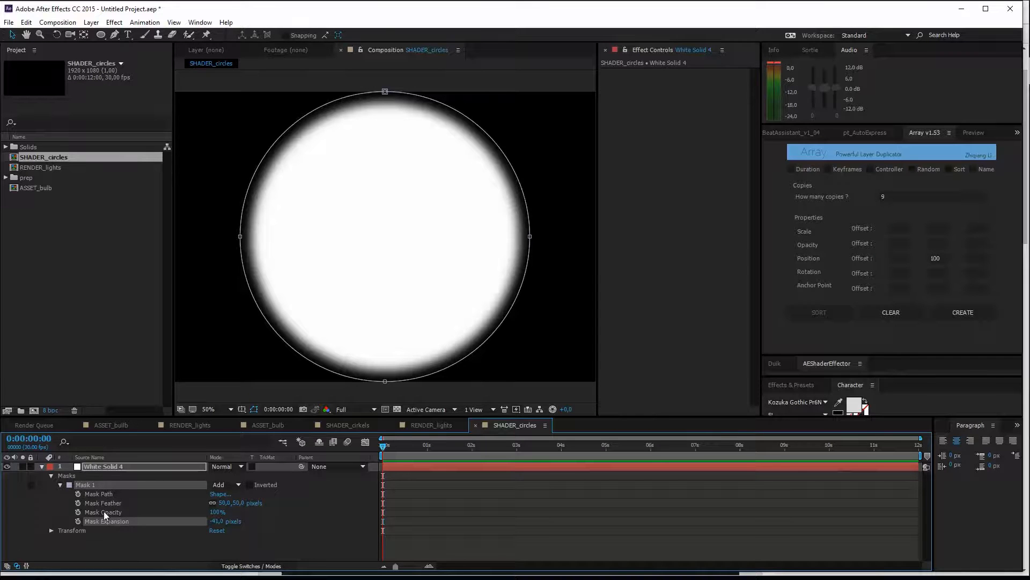
pyautogui.click(224, 530)
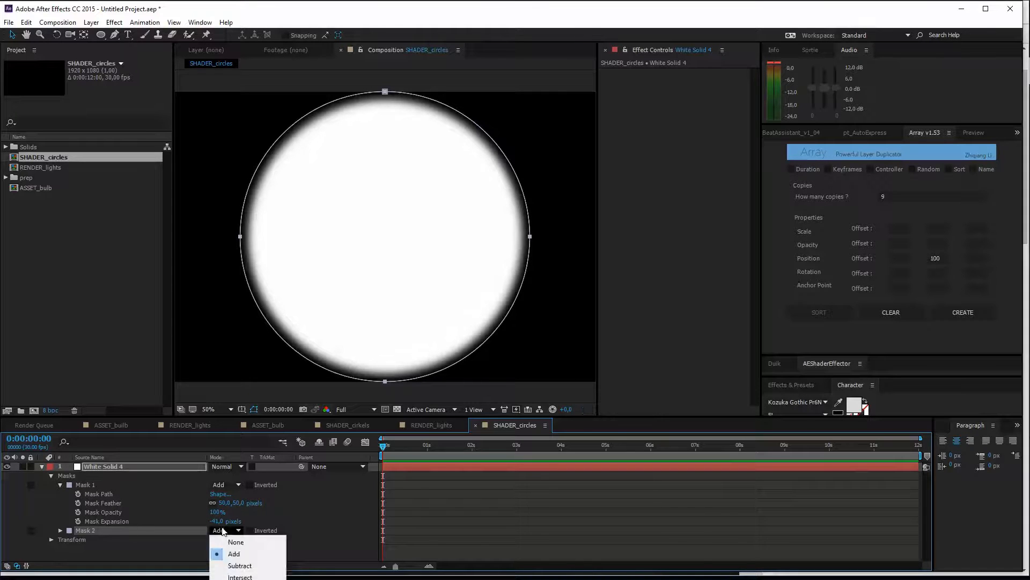
pyautogui.click(239, 565)
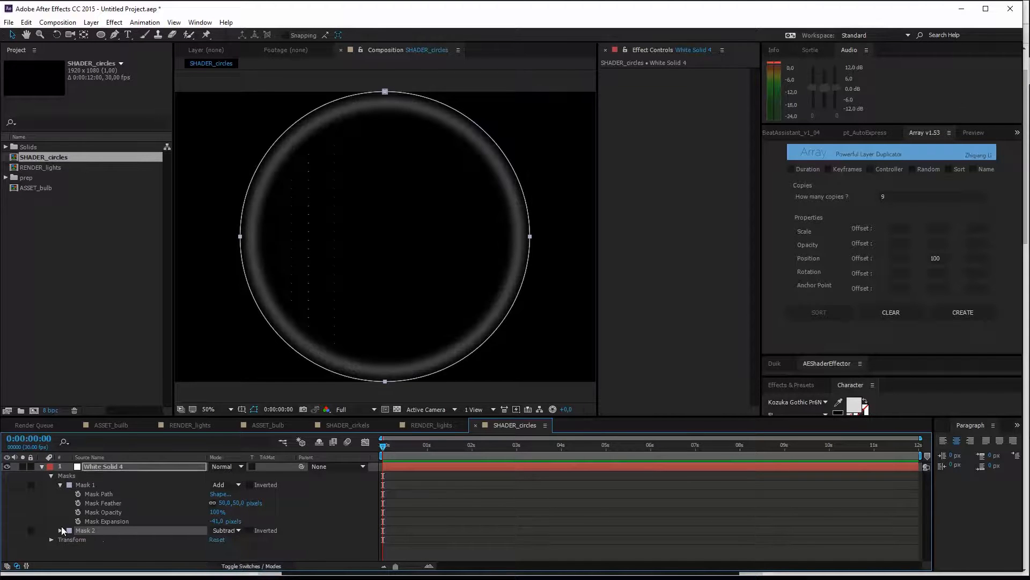
pyautogui.click(50, 530)
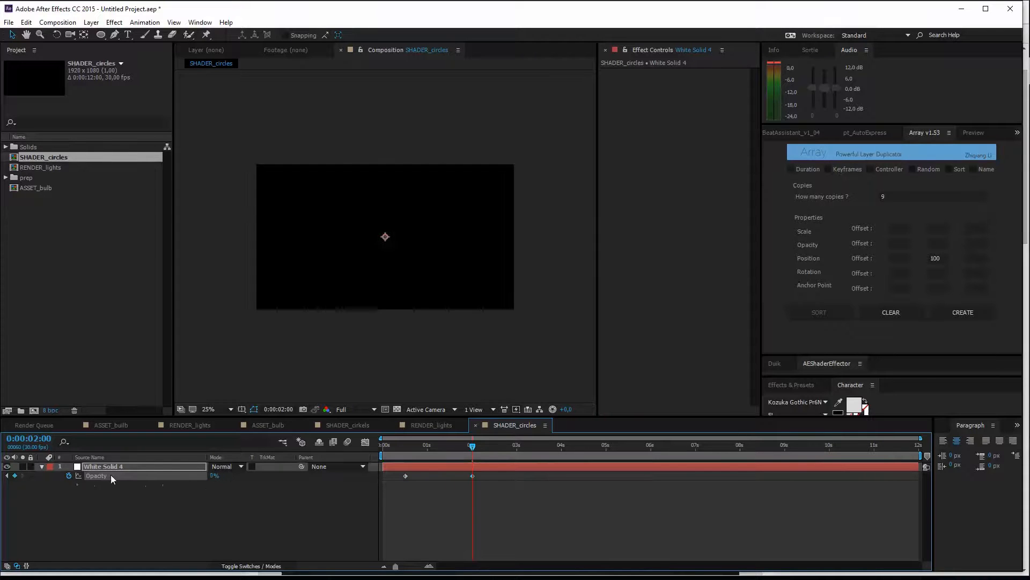
pyautogui.moveTo(365, 442)
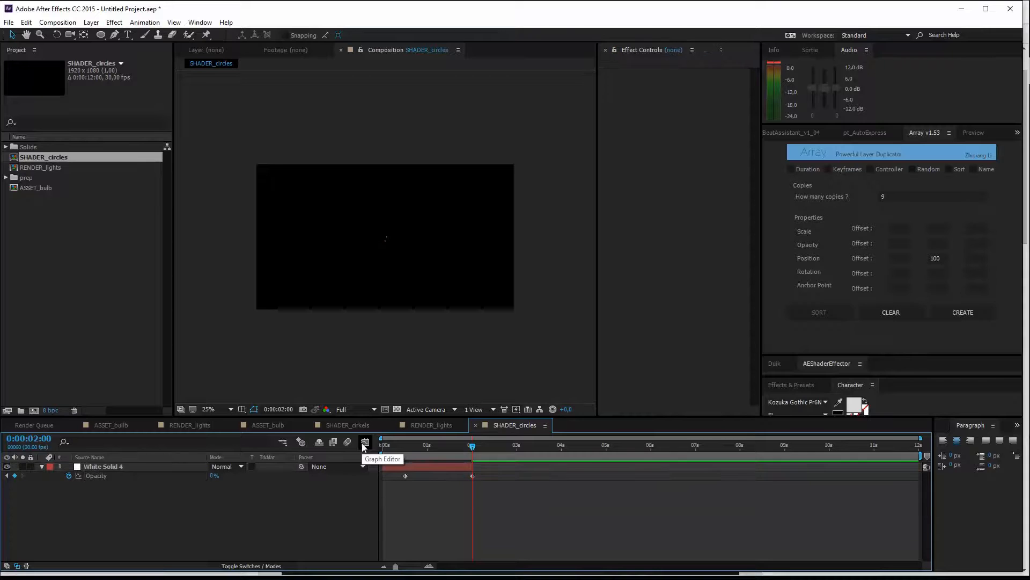
pyautogui.moveTo(447, 474)
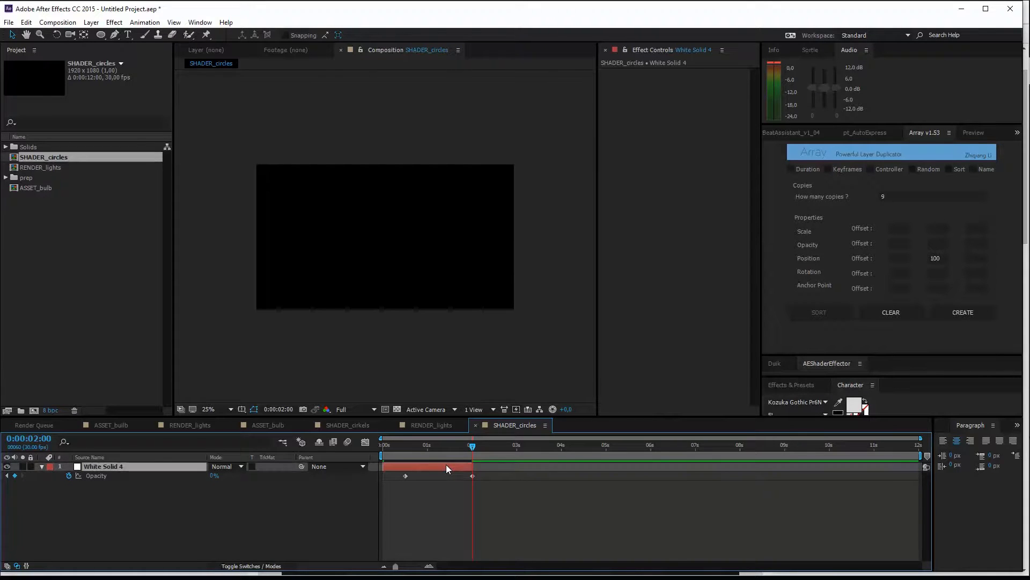
pyautogui.moveTo(467, 457)
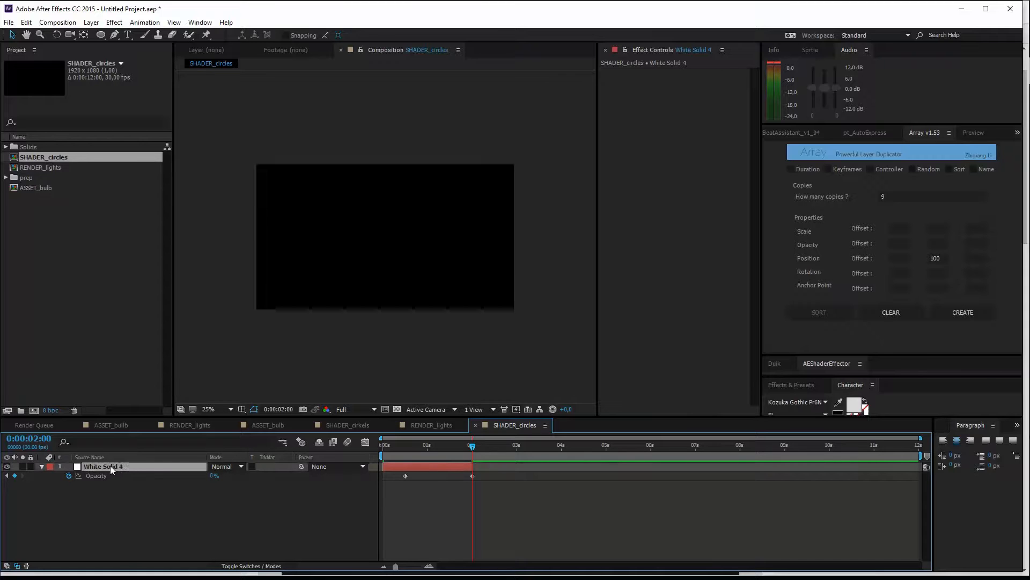
# - Select the fading ring layer so it can be duplicated into a stack of copies
pyautogui.click(963, 312)
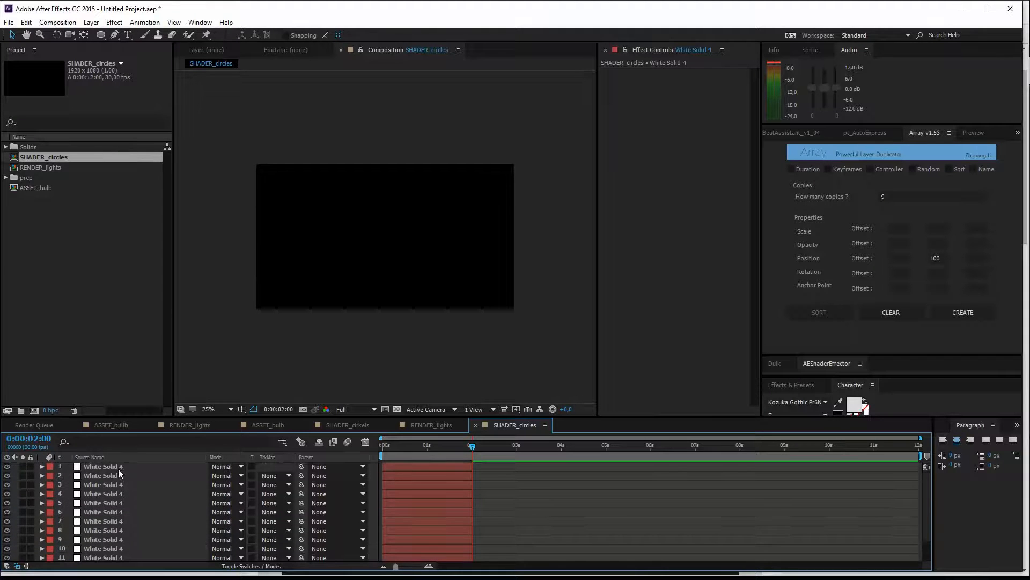
# - Sequence the ring copies with a 1 s overlap, then view the RENDER_lights bulb grid
pyautogui.rightClick(102, 466)
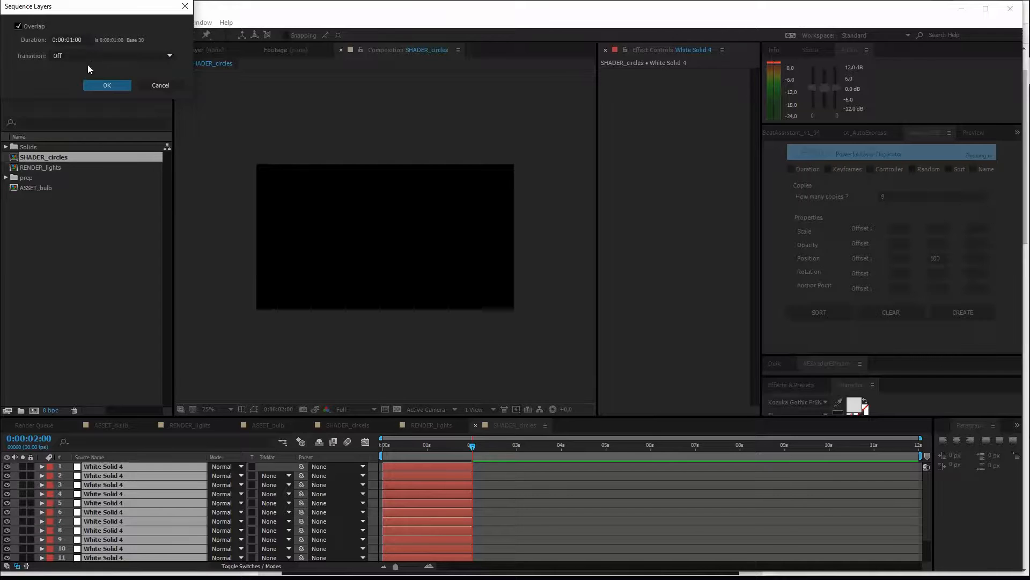
pyautogui.click(107, 84)
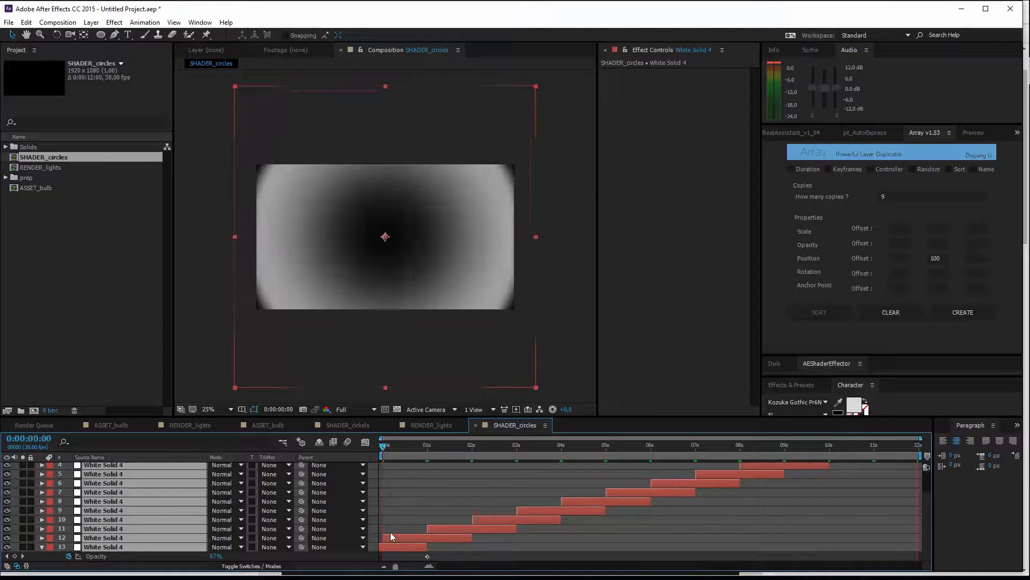
pyautogui.click(918, 445)
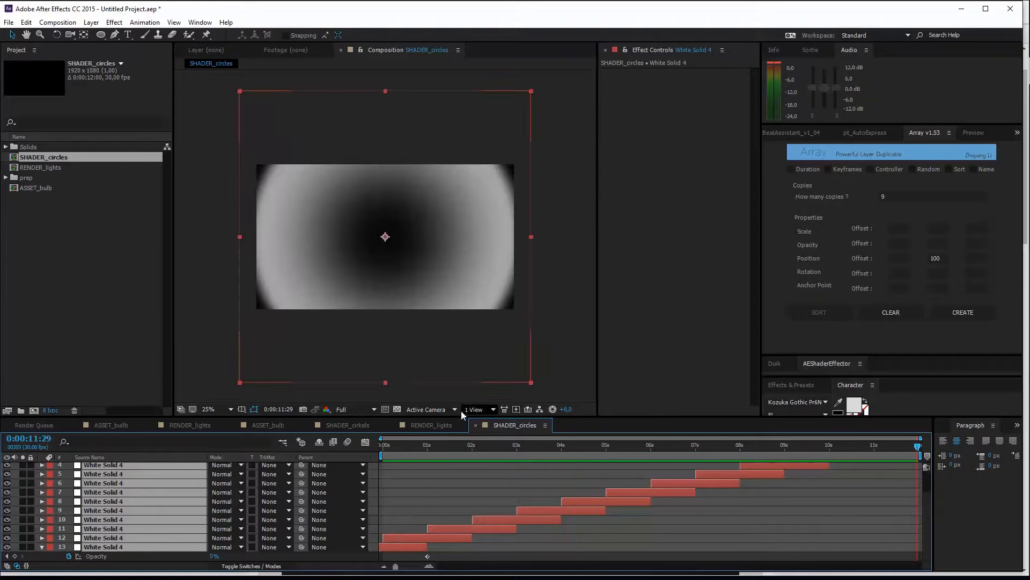
pyautogui.click(431, 425)
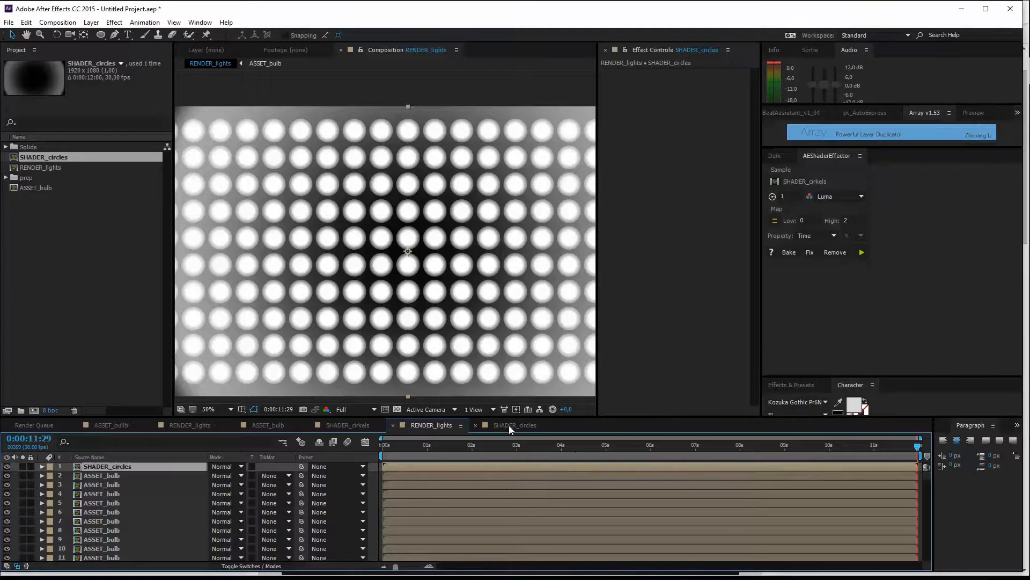
# - Add a full-frame black solid behind the rings in SHADER_circles
pyautogui.click(514, 425)
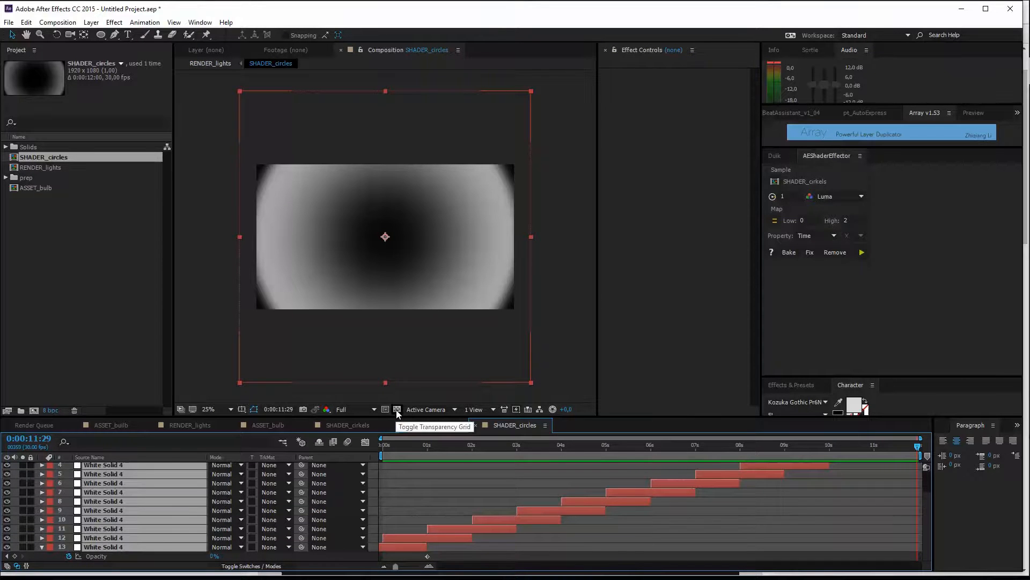
pyautogui.click(397, 409)
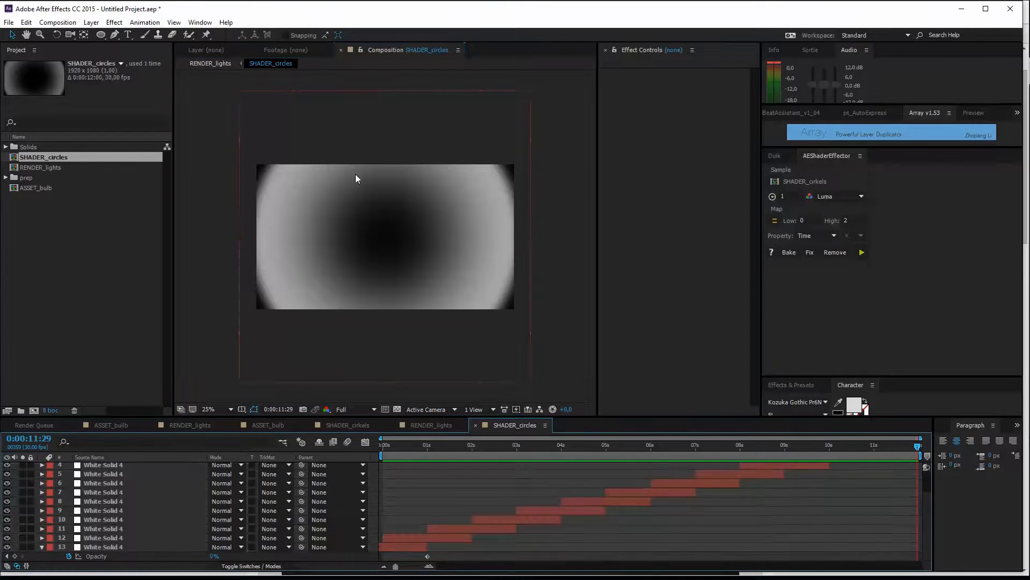
pyautogui.click(61, 22)
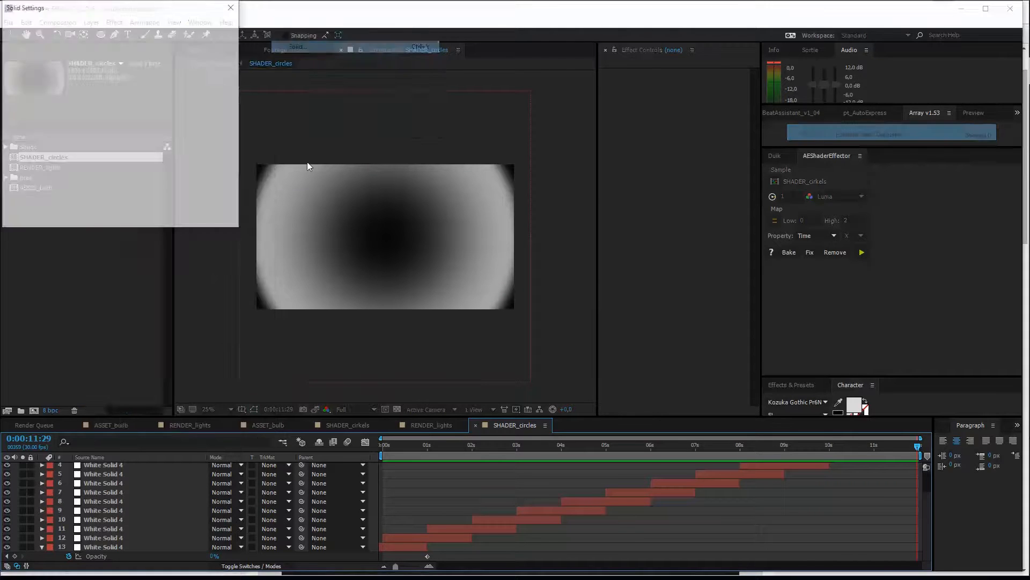
pyautogui.click(114, 185)
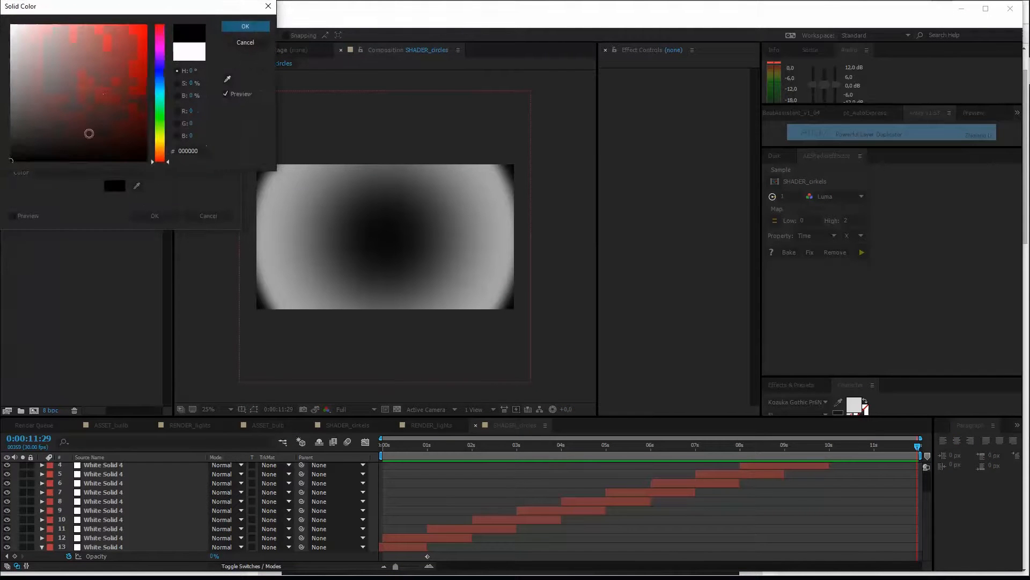
pyautogui.click(246, 26)
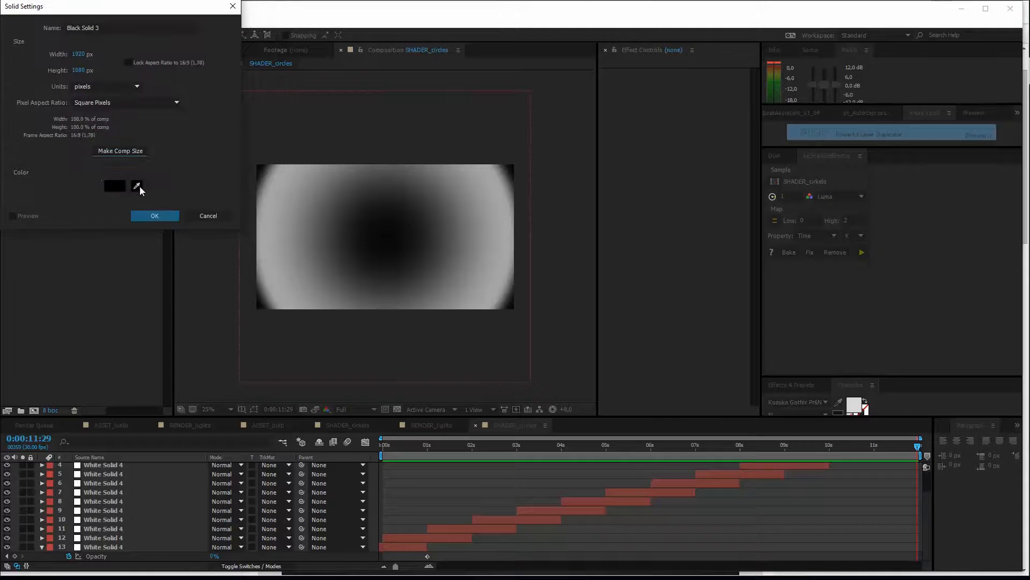
pyautogui.click(155, 216)
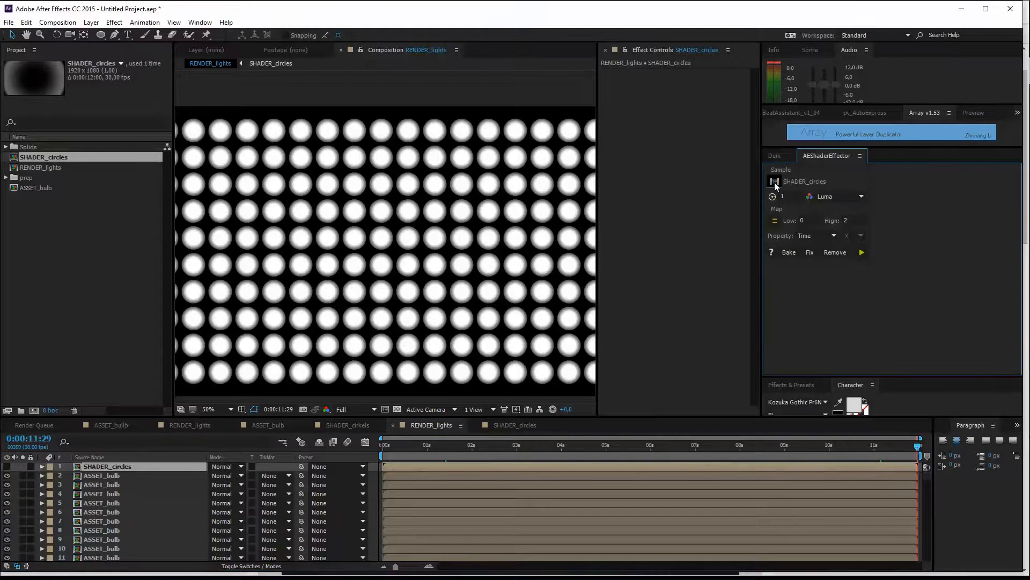
# - Sample SHADER_circles luma, map 0 to 12 onto Time, apply it and dismiss the target-layer alert
pyautogui.click(839, 196)
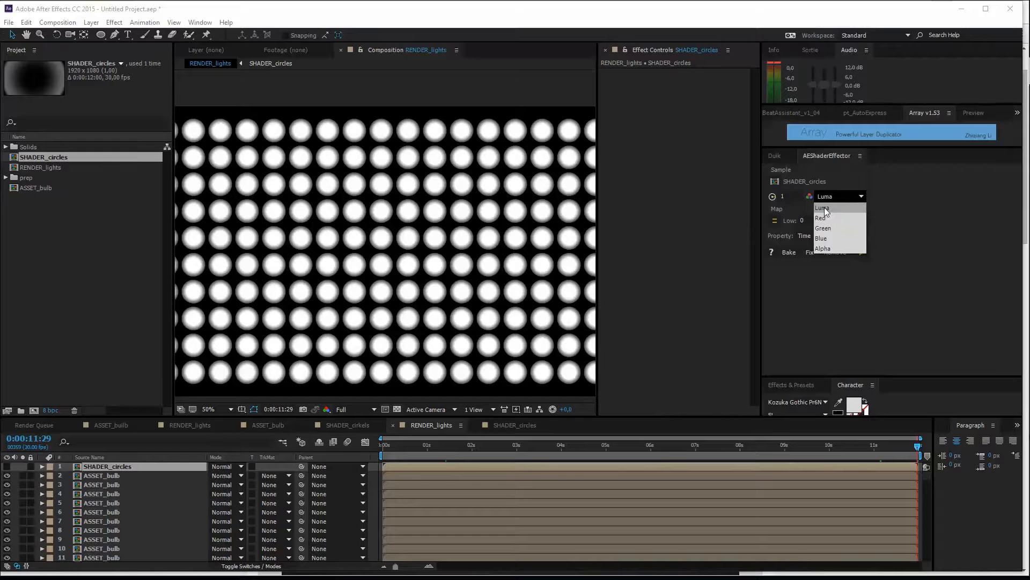
pyautogui.click(822, 208)
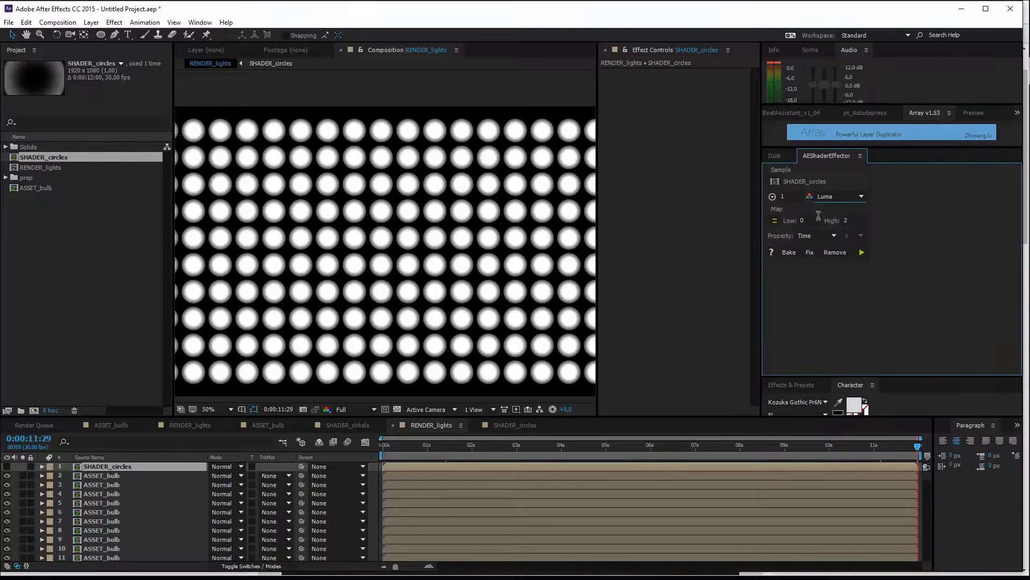
pyautogui.moveTo(811, 220)
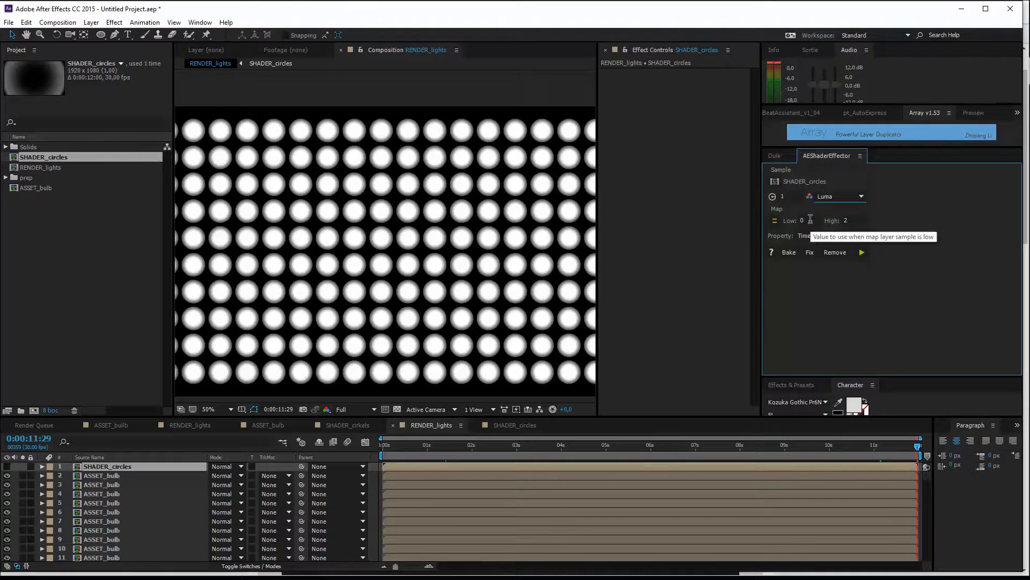
pyautogui.click(801, 220)
pyautogui.write('12')
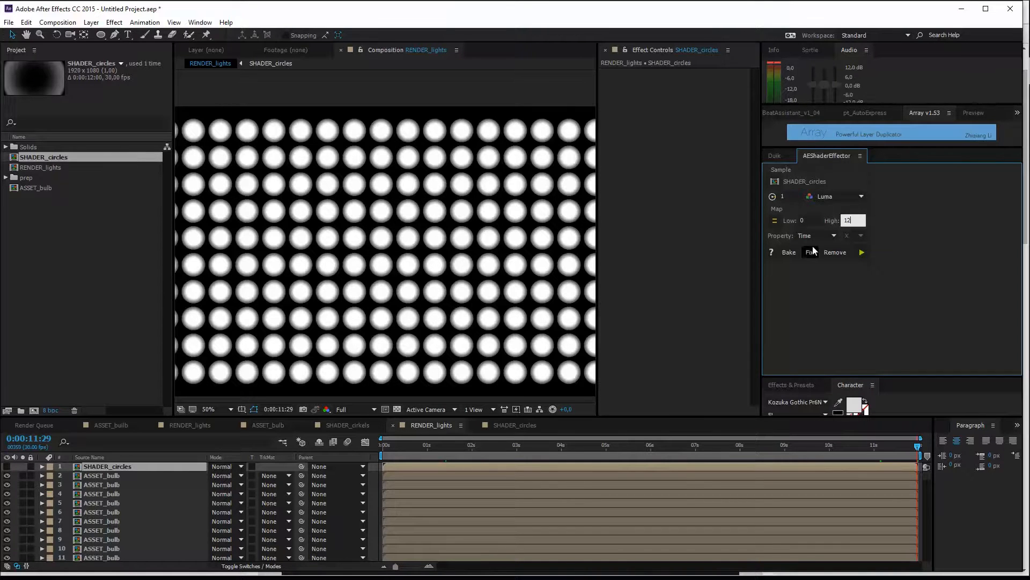
pyautogui.click(833, 236)
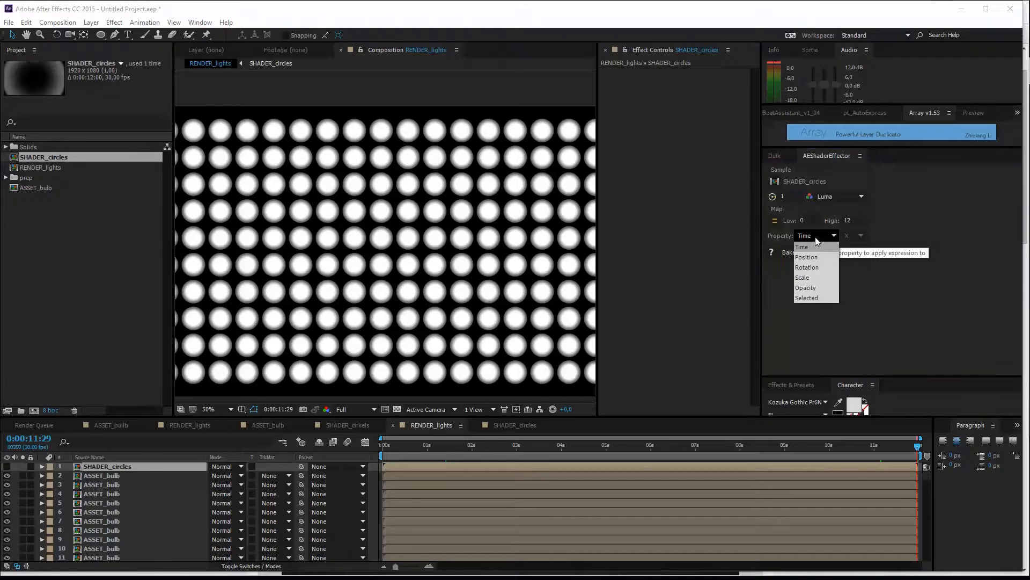
pyautogui.click(802, 247)
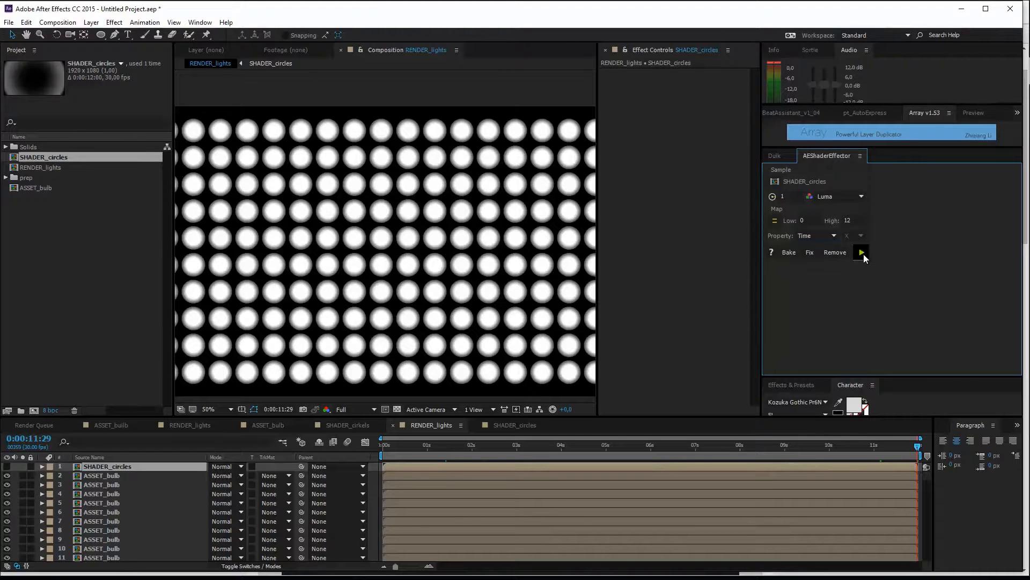
pyautogui.click(861, 253)
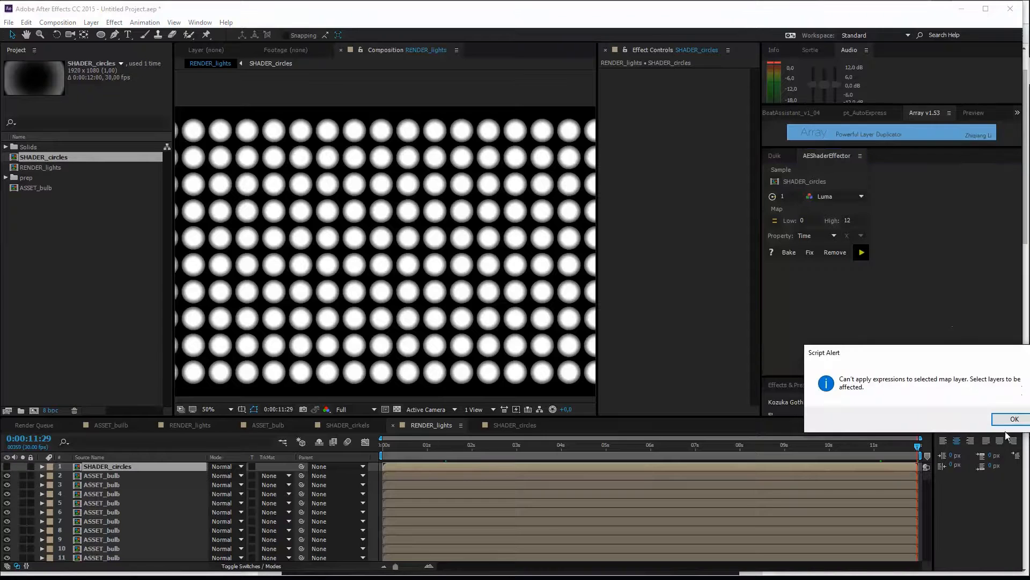
pyautogui.click(1013, 418)
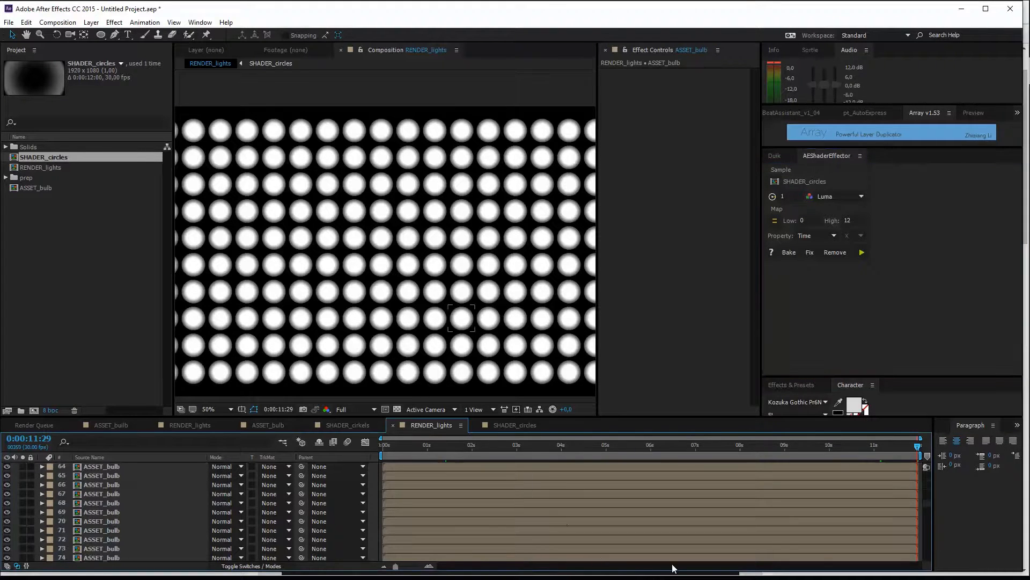
# - Scroll the bulb layers and widen the composition viewer to see the remapped grid
pyautogui.scroll(-3)
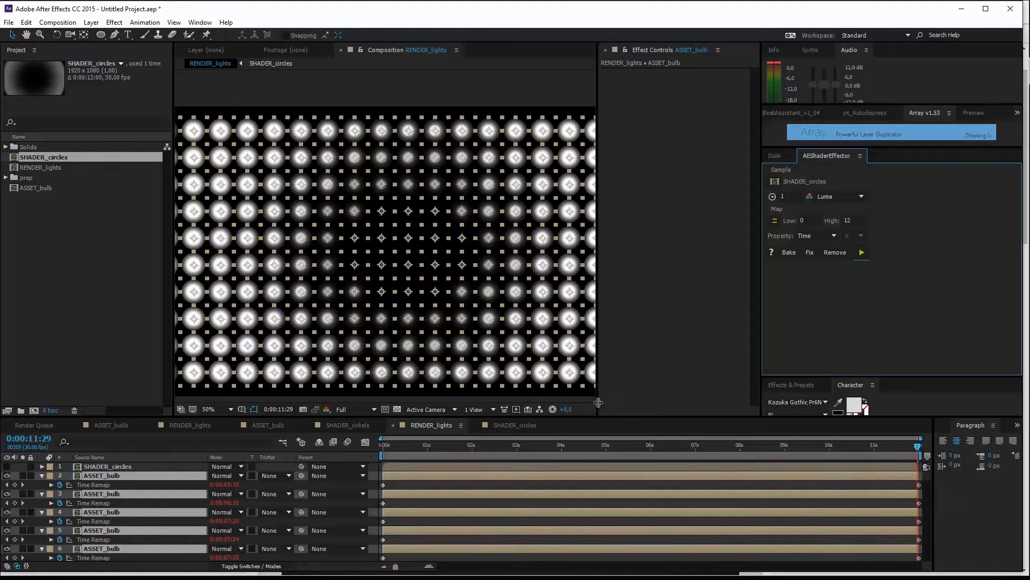
pyautogui.moveTo(597, 402); pyautogui.dragTo(688, 407)
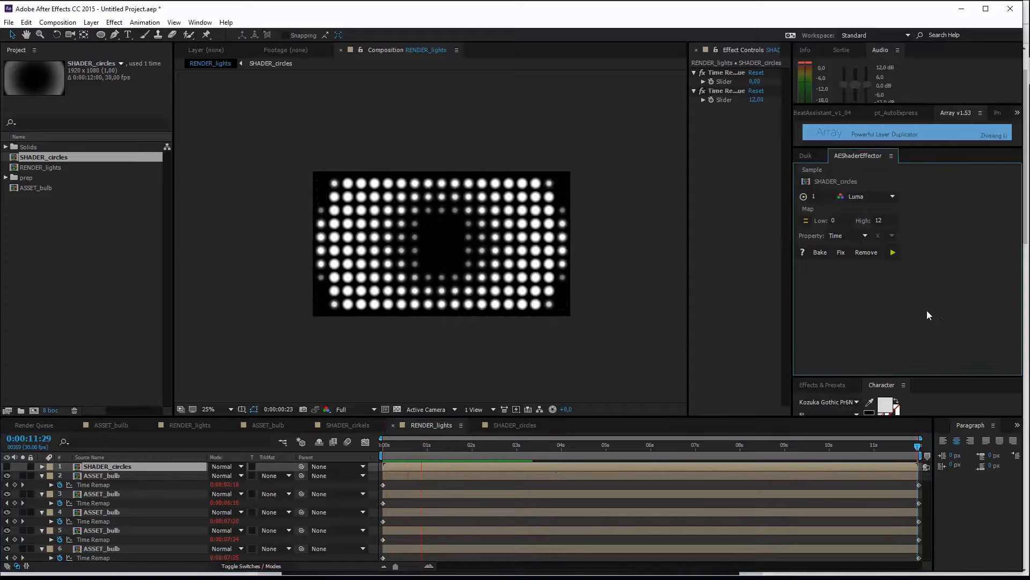
pyautogui.click(408, 447)
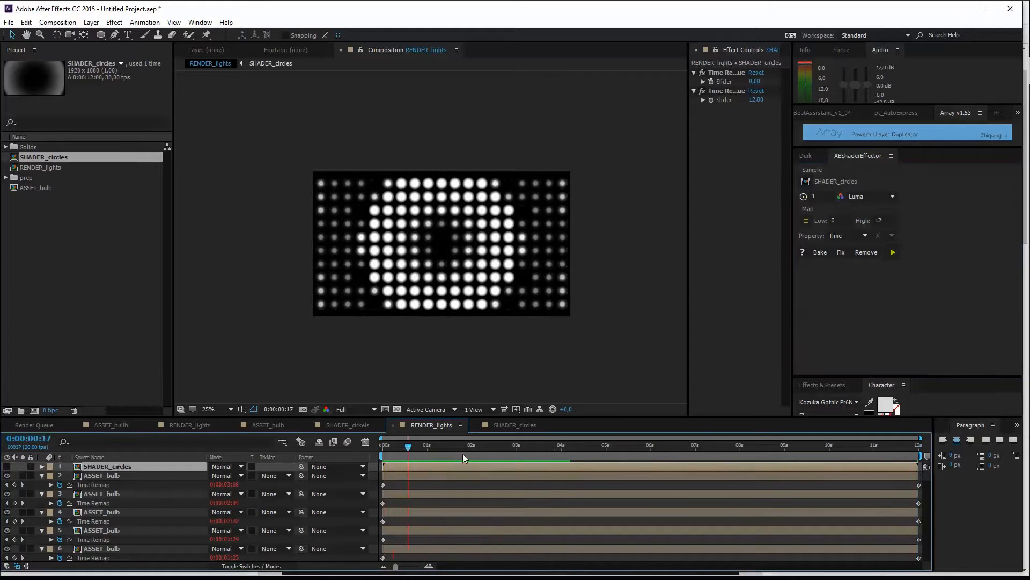
pyautogui.click(471, 445)
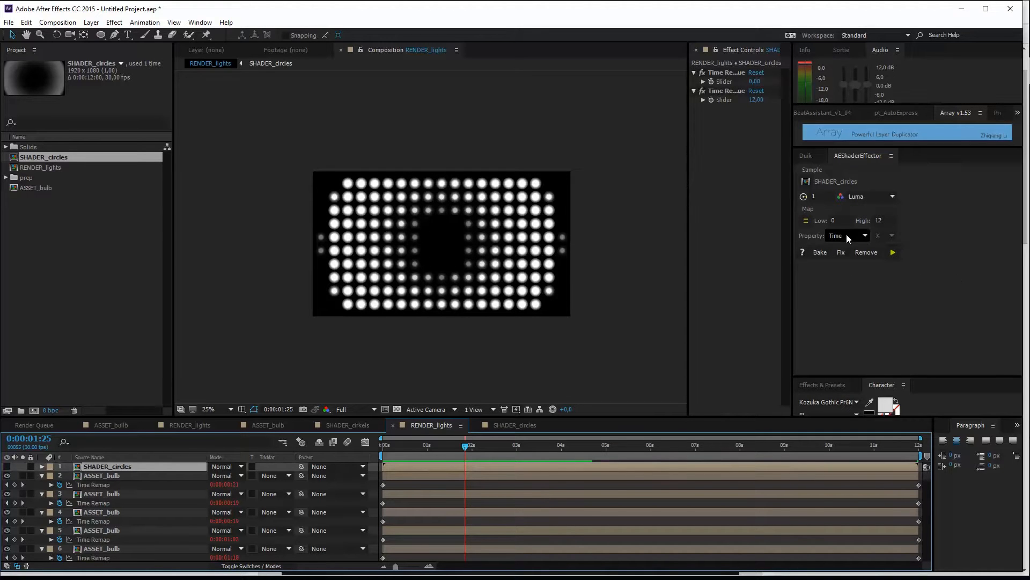
pyautogui.moveTo(849, 239)
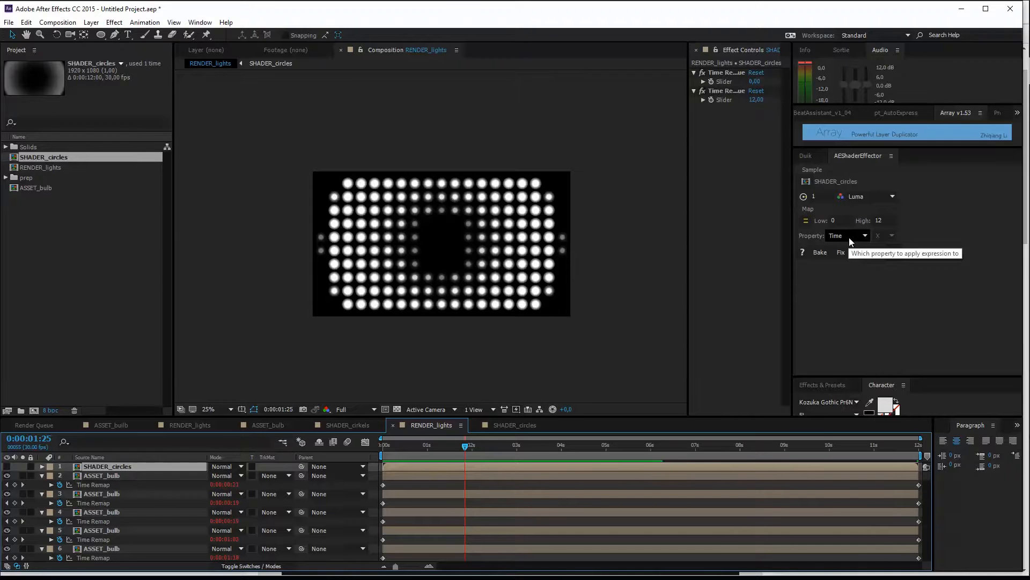
pyautogui.click(847, 236)
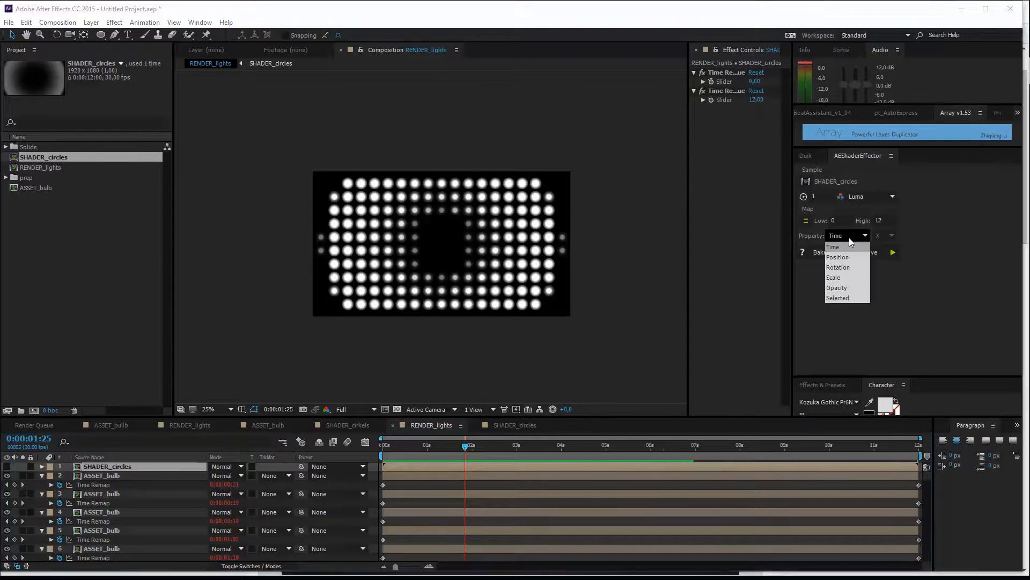
pyautogui.moveTo(844, 268)
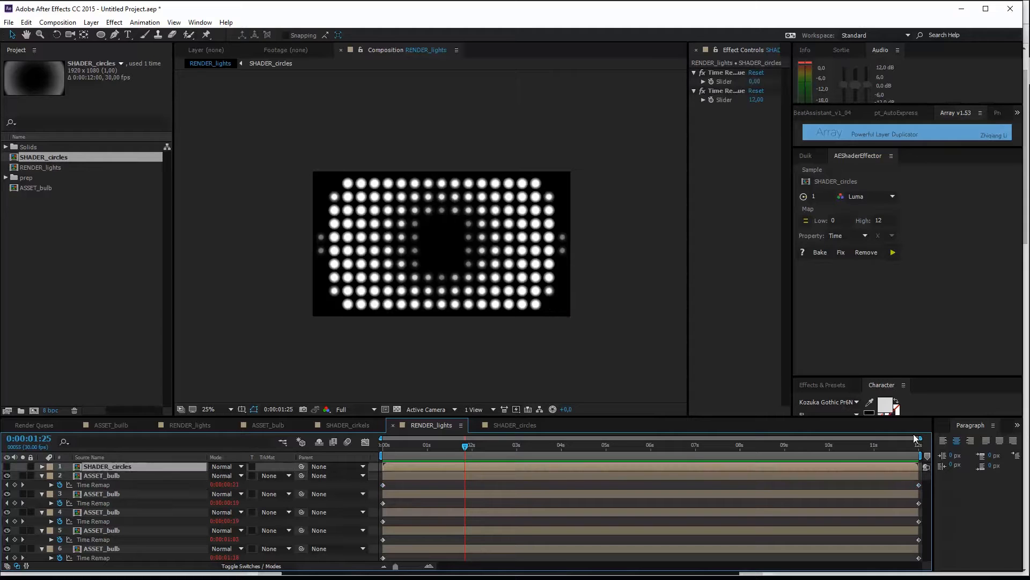
pyautogui.click(847, 236)
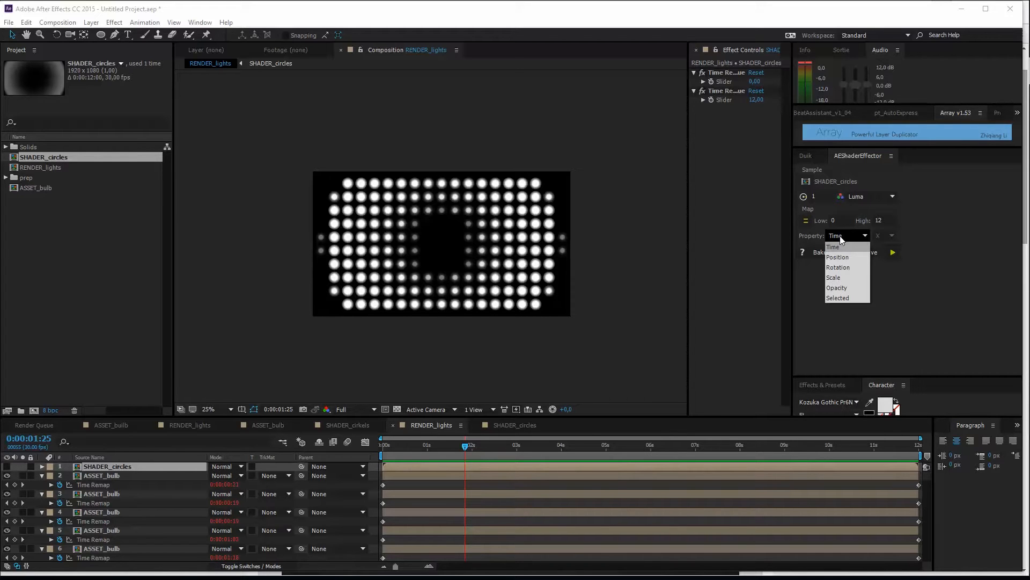
pyautogui.click(832, 247)
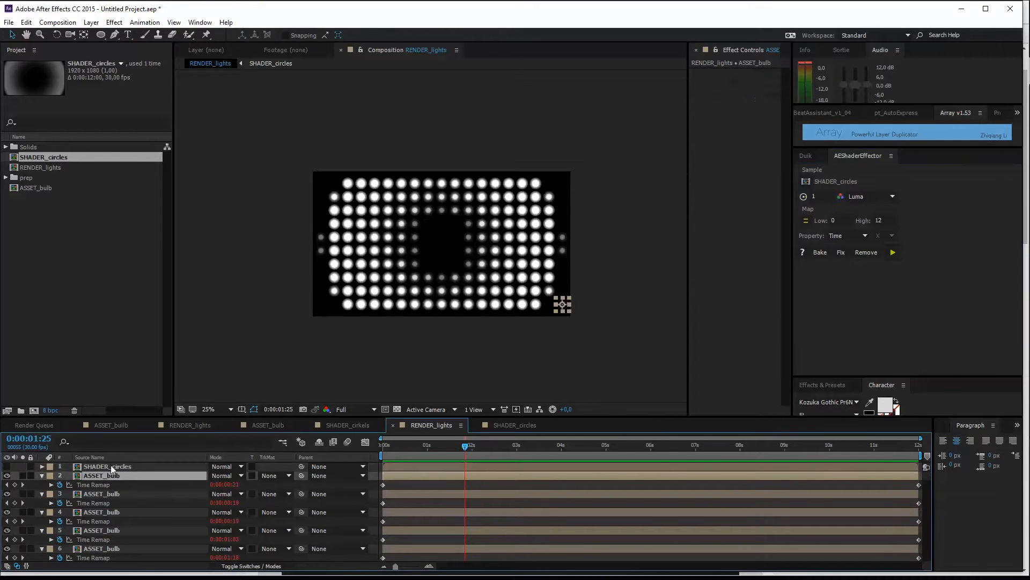
# - Add a new adjustment layer above the bulbs, cancelling the accidental Photoshop save dialog
pyautogui.click(90, 22)
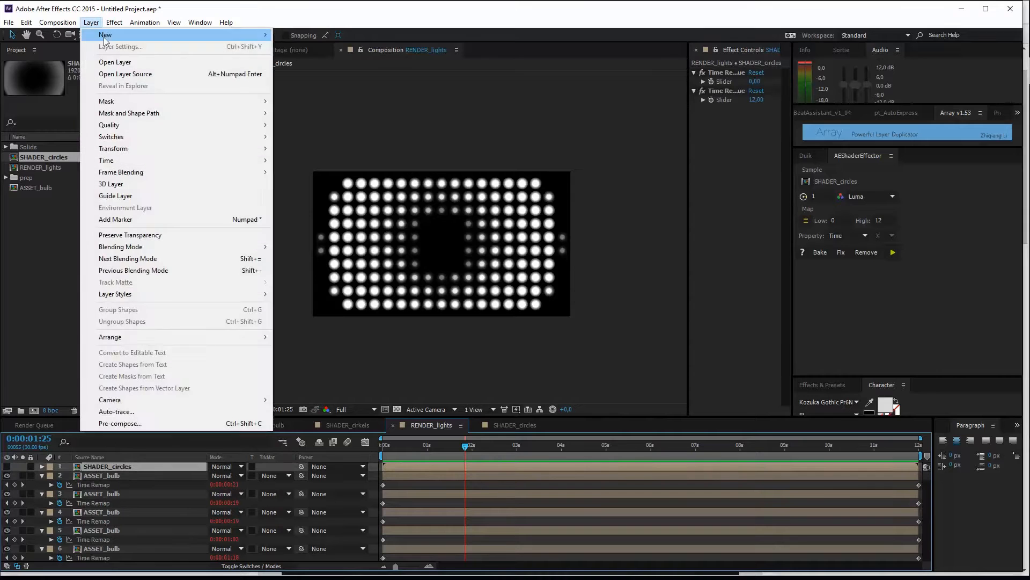
pyautogui.moveTo(106, 34)
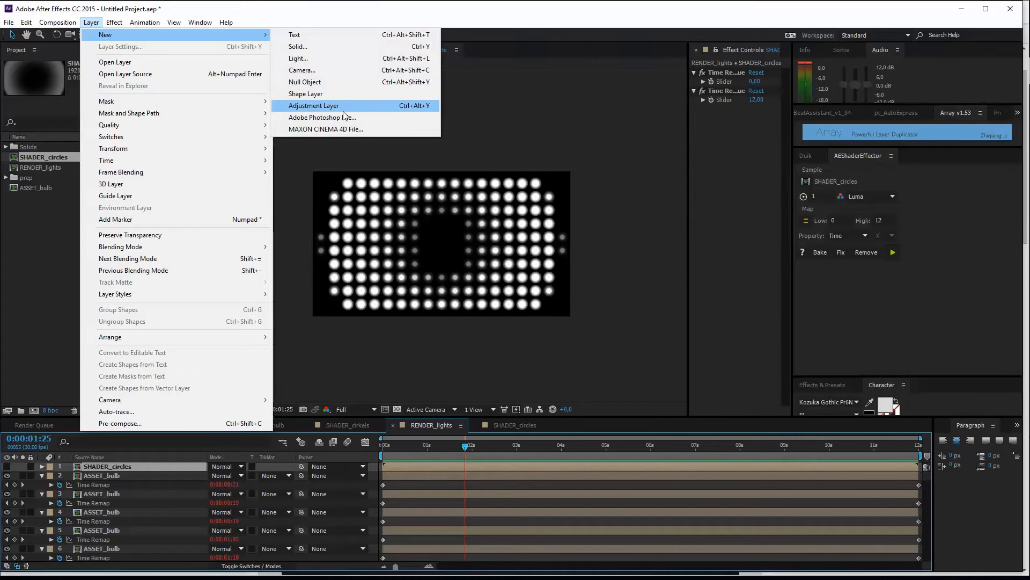
pyautogui.click(321, 117)
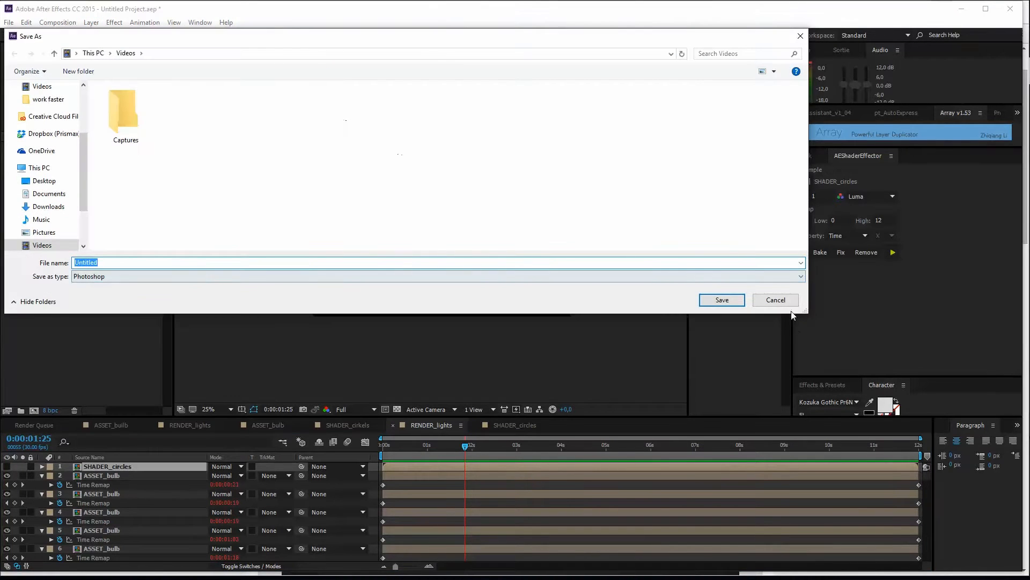
pyautogui.click(775, 300)
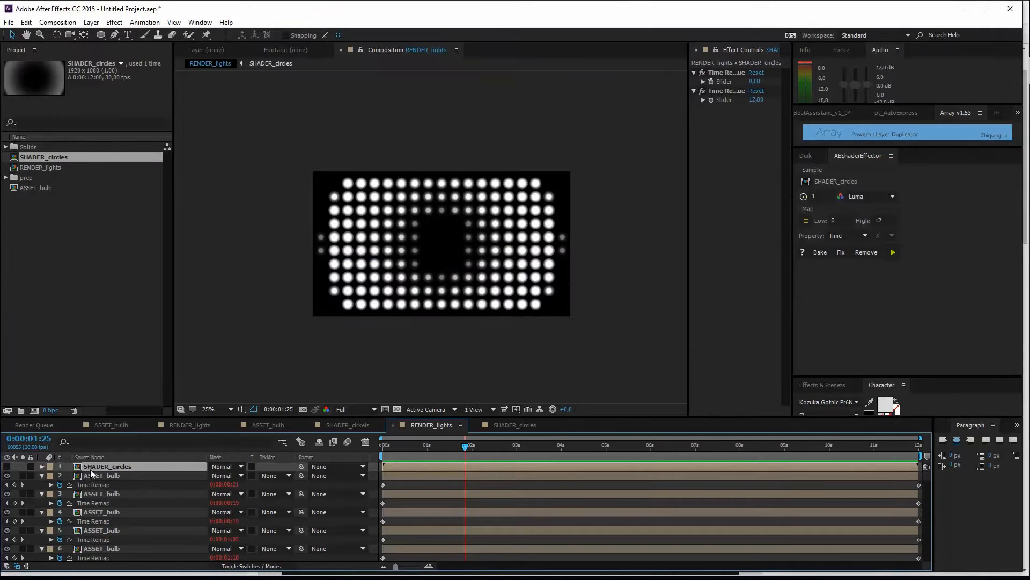
pyautogui.click(90, 22)
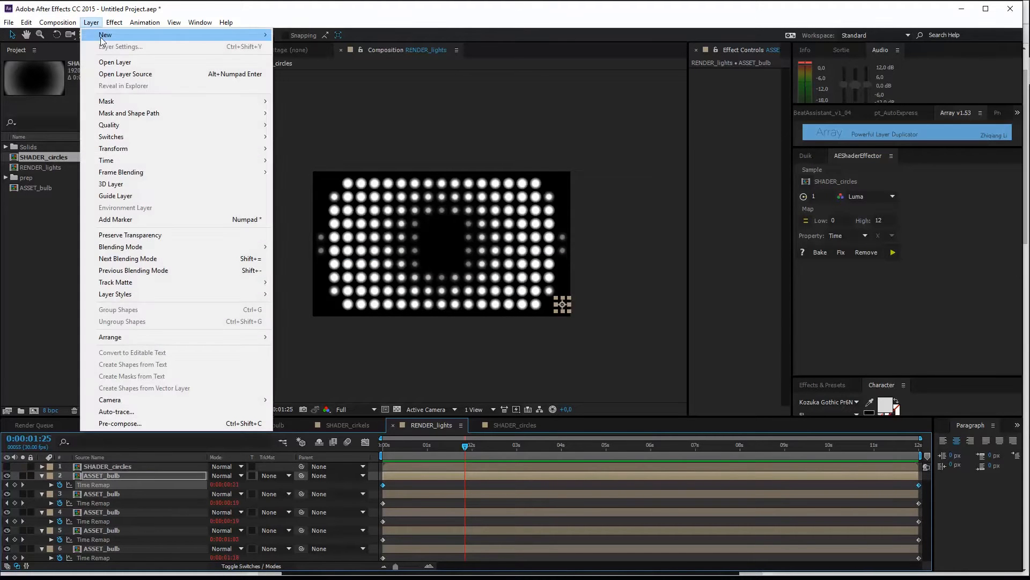
pyautogui.click(106, 34)
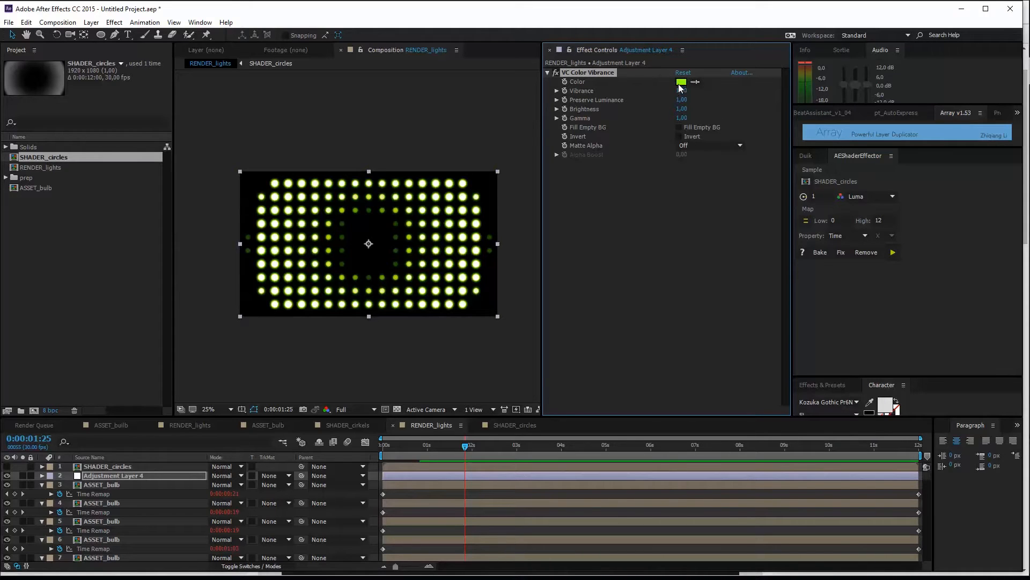
pyautogui.moveTo(388, 185)
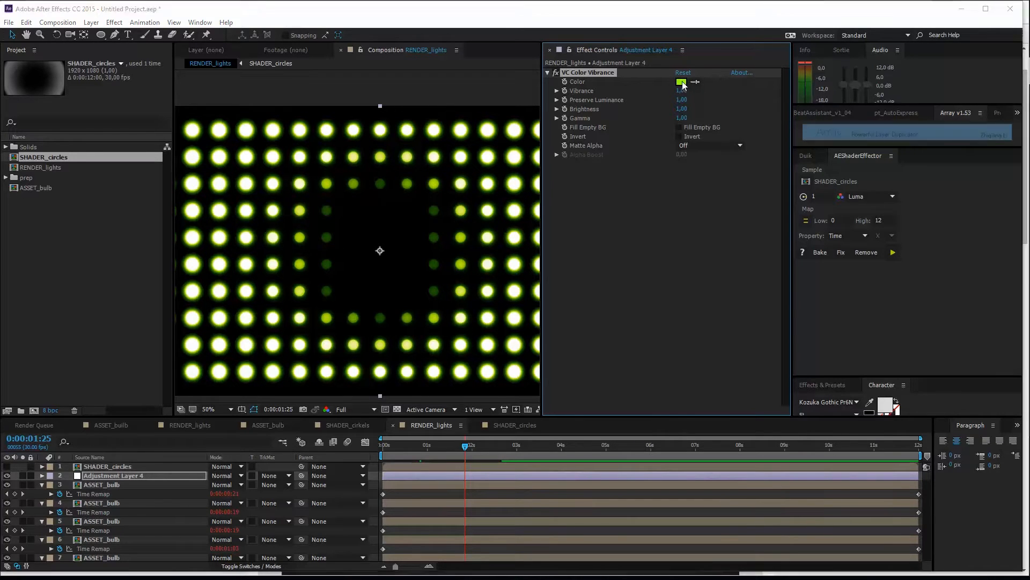
# - Set the VC Color Vibrance tint colour to orange FF6C00
pyautogui.click(680, 81)
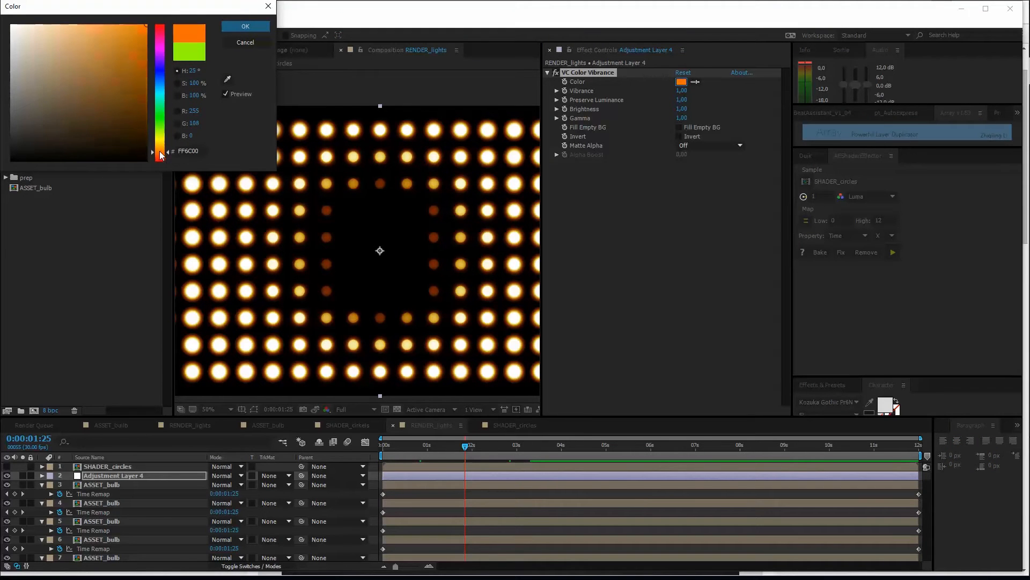
pyautogui.click(246, 26)
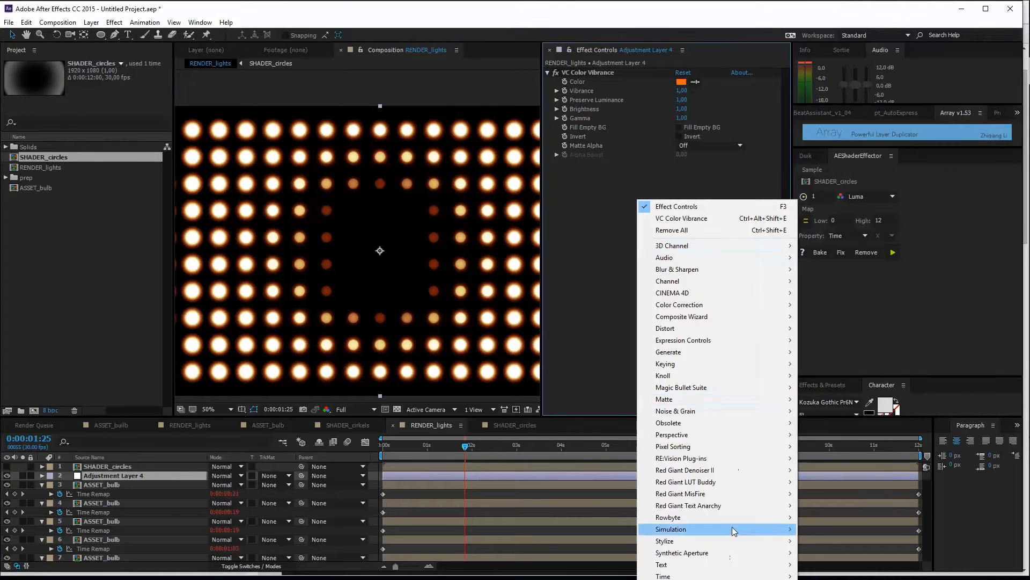
pyautogui.moveTo(665, 540)
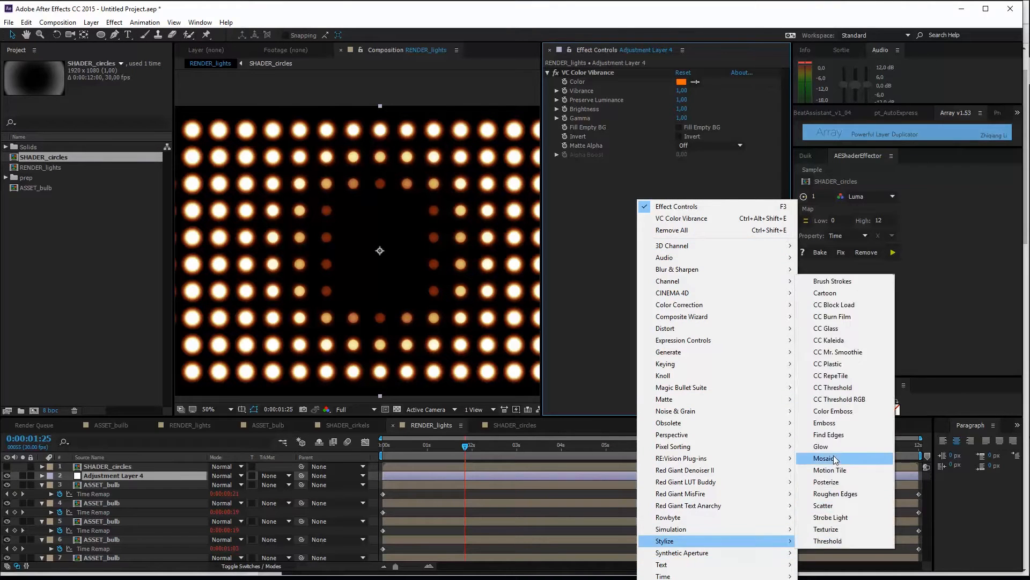
# - Add a Glow with threshold 80% and radius 50, duplicate it and adjust Glow 2's radius
pyautogui.click(821, 446)
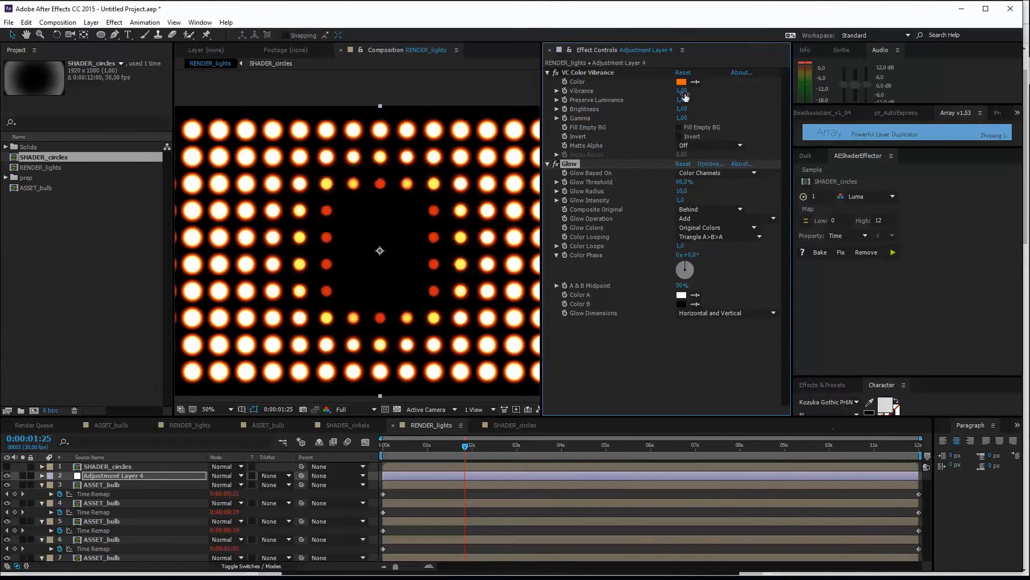
pyautogui.click(681, 191)
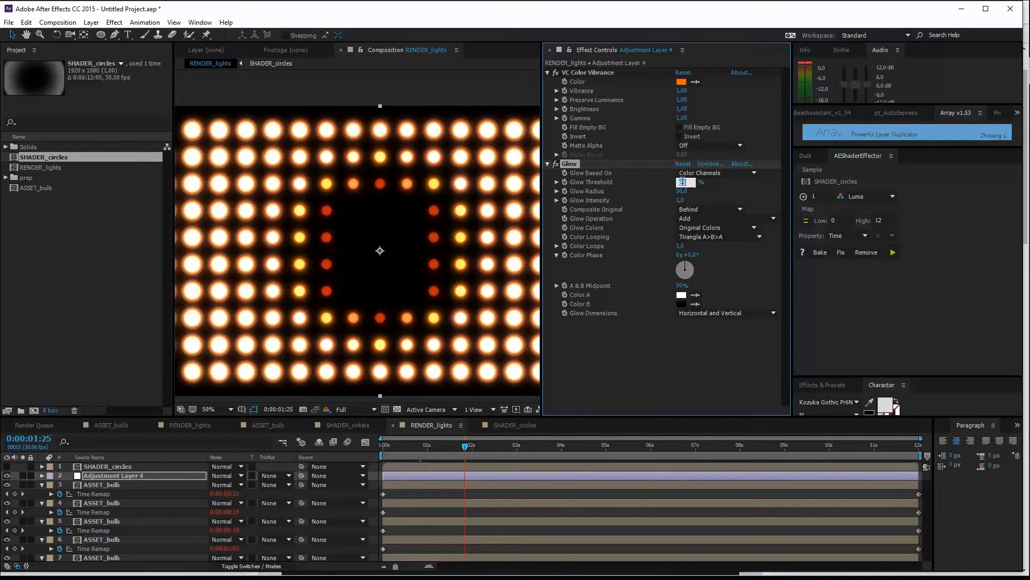
pyautogui.moveTo(682, 182); pyautogui.dragTo(687, 182)
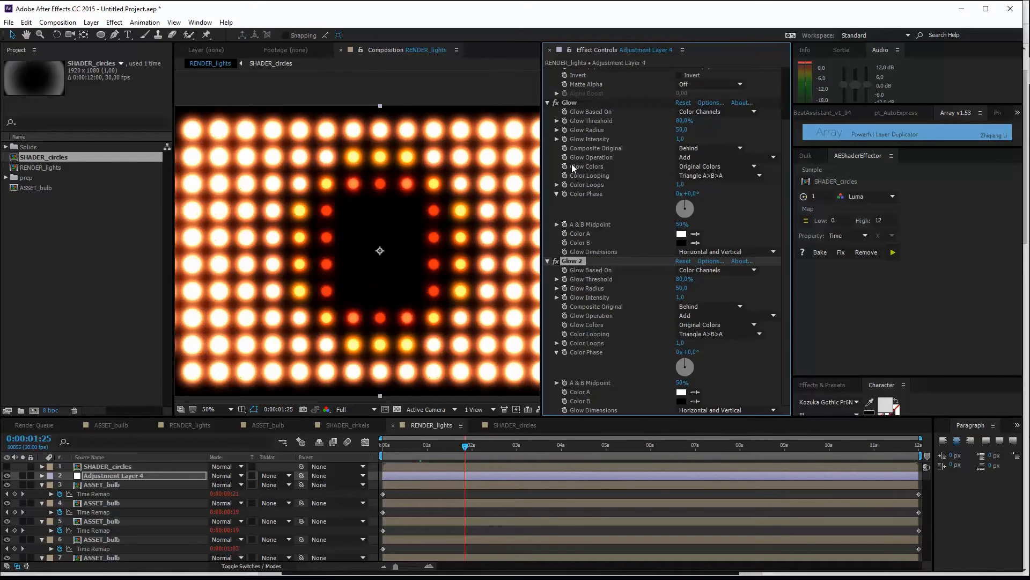
pyautogui.click(683, 288)
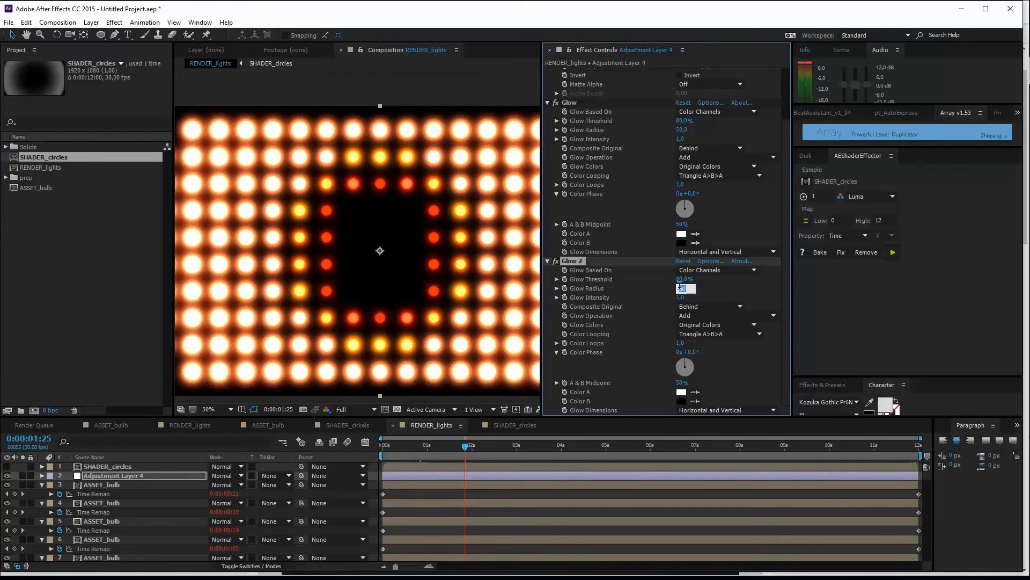